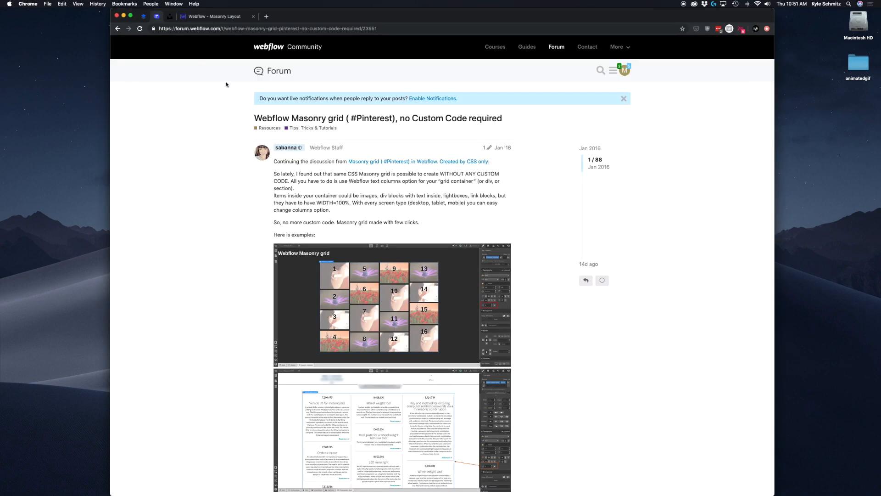
pyautogui.moveTo(315, 148)
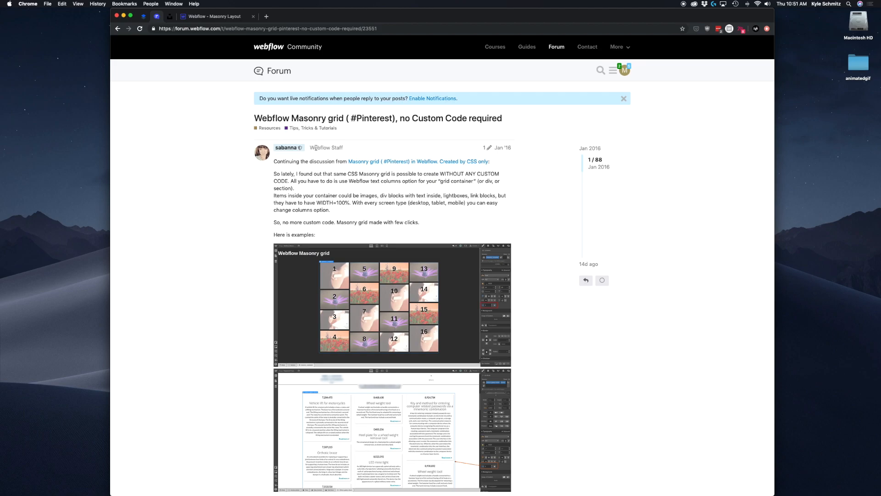
pyautogui.moveTo(309, 128)
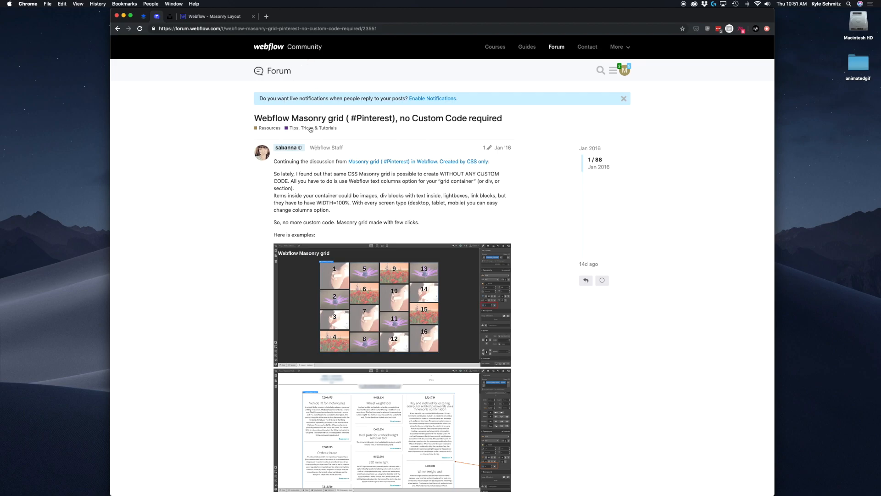
pyautogui.moveTo(364, 182)
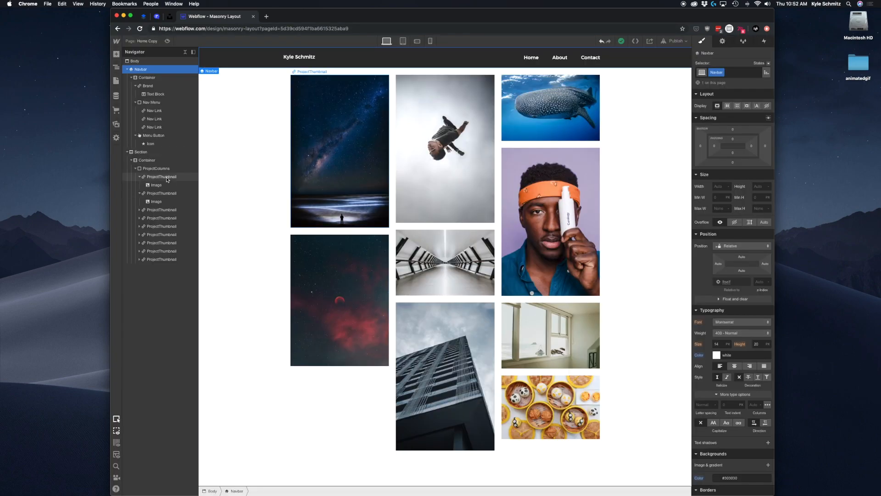
pyautogui.click(156, 184)
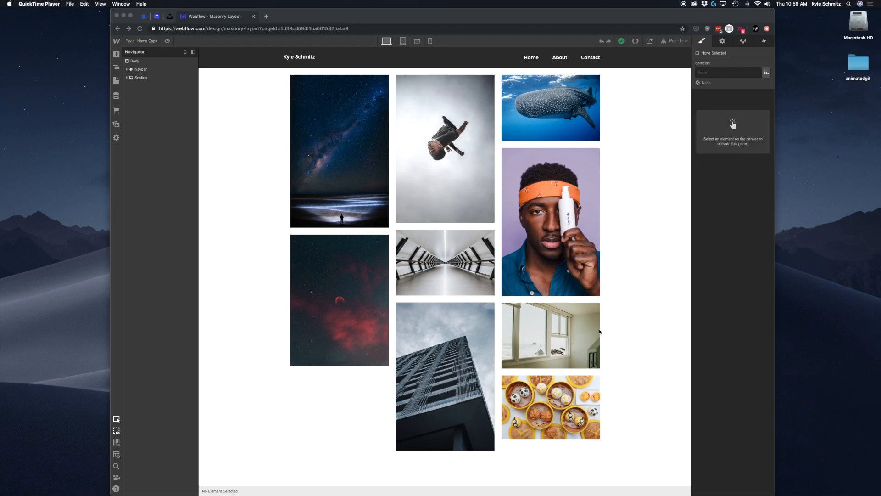
pyautogui.moveTo(496, 274)
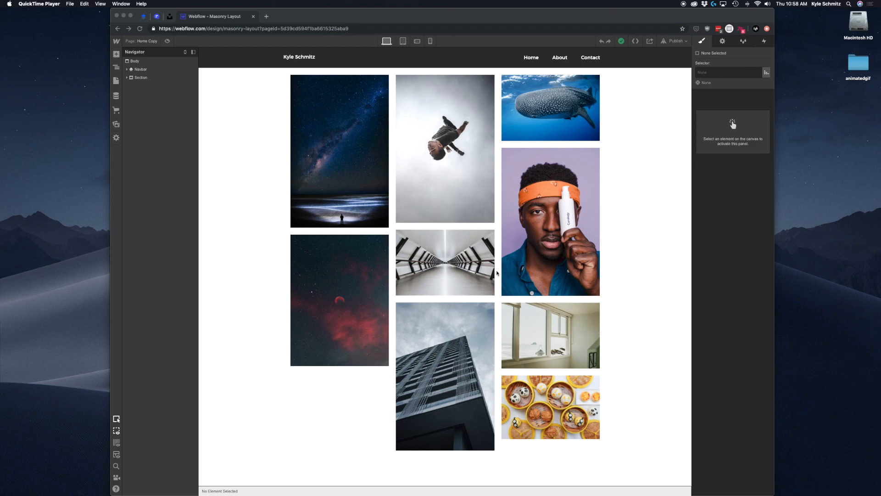
pyautogui.moveTo(508, 297)
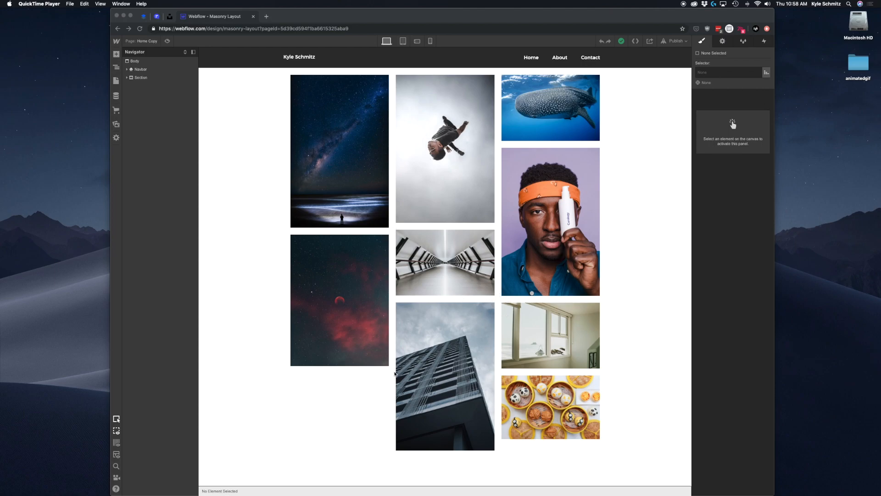
pyautogui.moveTo(514, 279)
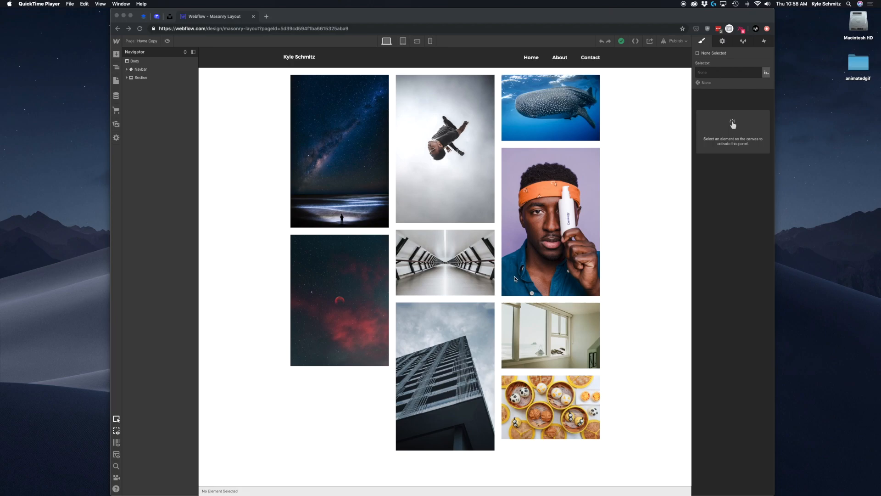
pyautogui.moveTo(519, 313)
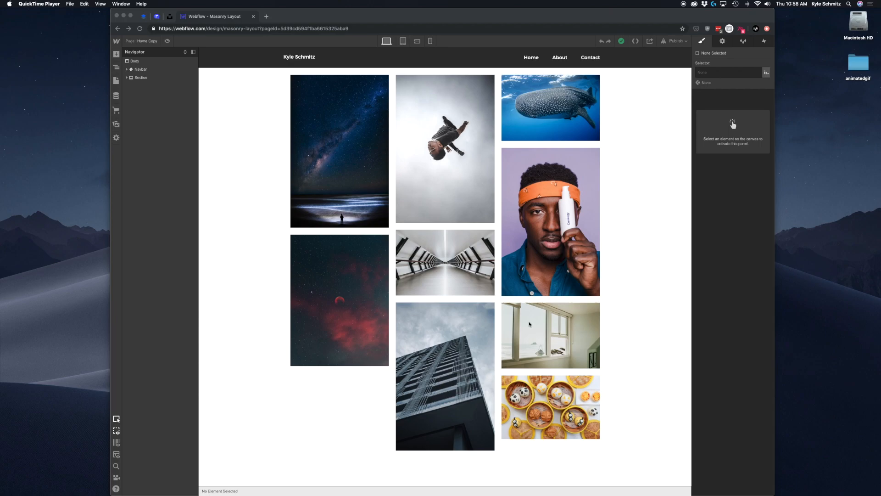
pyautogui.moveTo(443, 293)
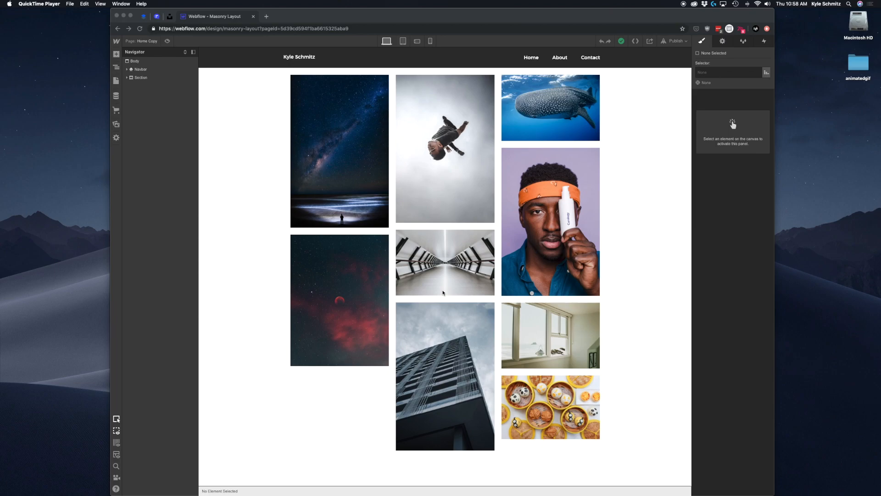
pyautogui.moveTo(234, 120)
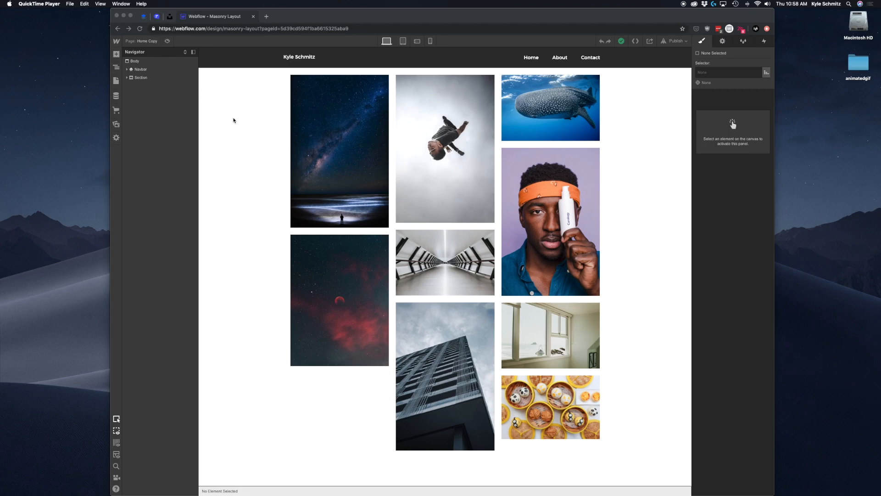
# Step: On the Home page, select the empty div block nested in Section > Container
pyautogui.click(141, 28)
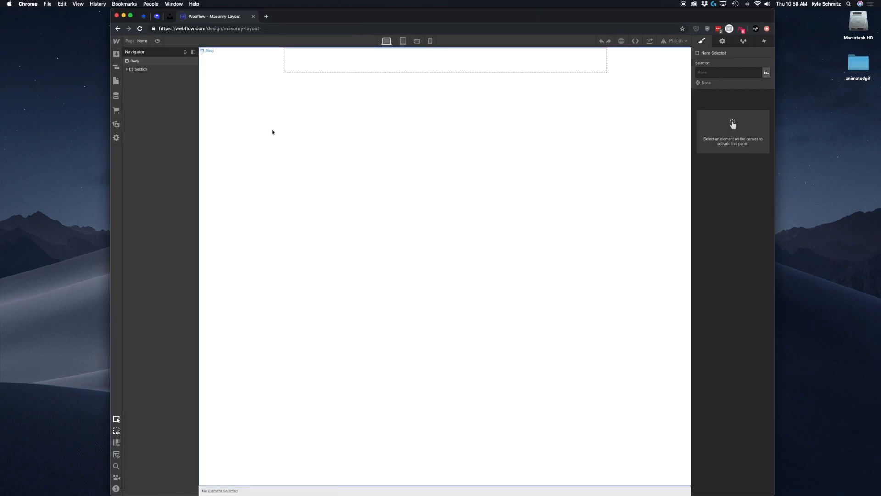
pyautogui.moveTo(282, 140)
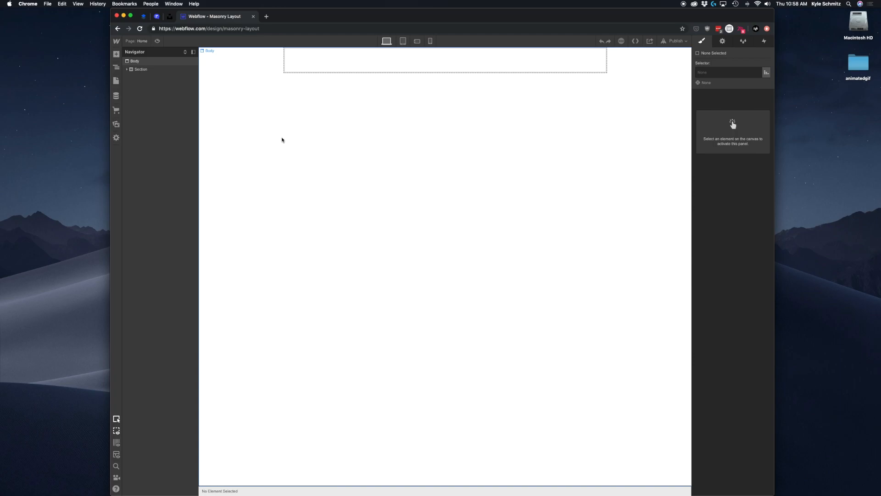
pyautogui.click(131, 69)
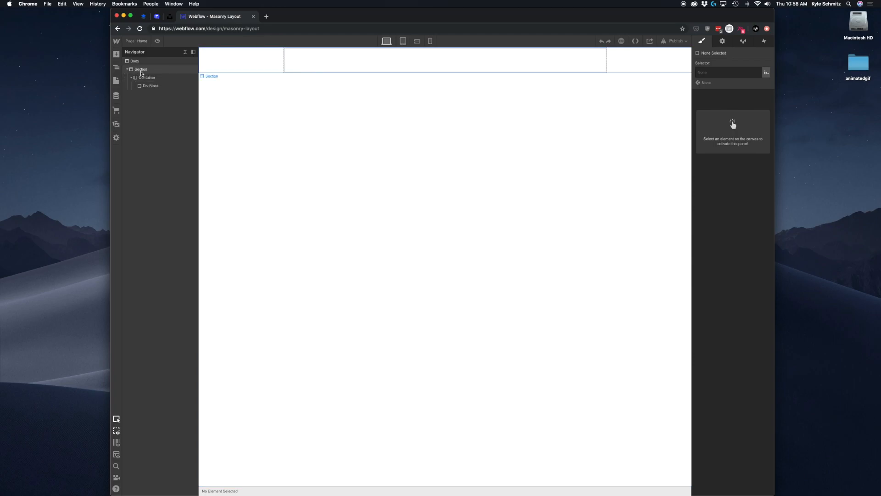
pyautogui.click(141, 69)
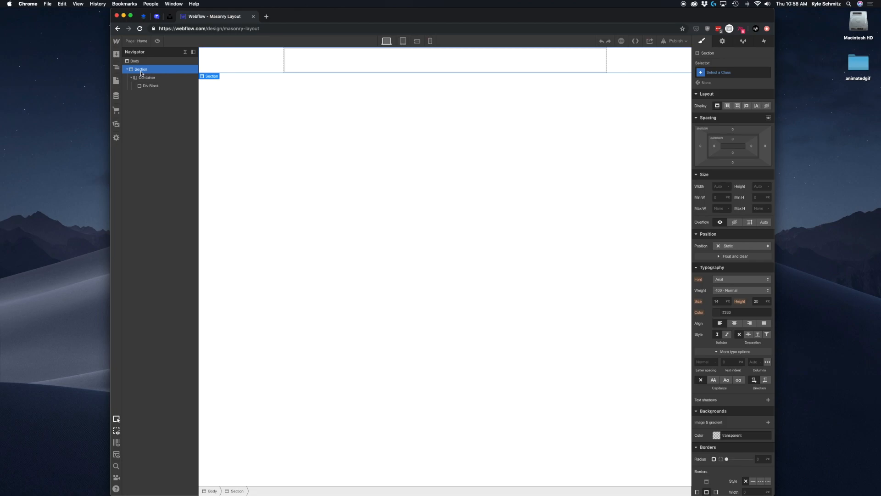
pyautogui.click(147, 78)
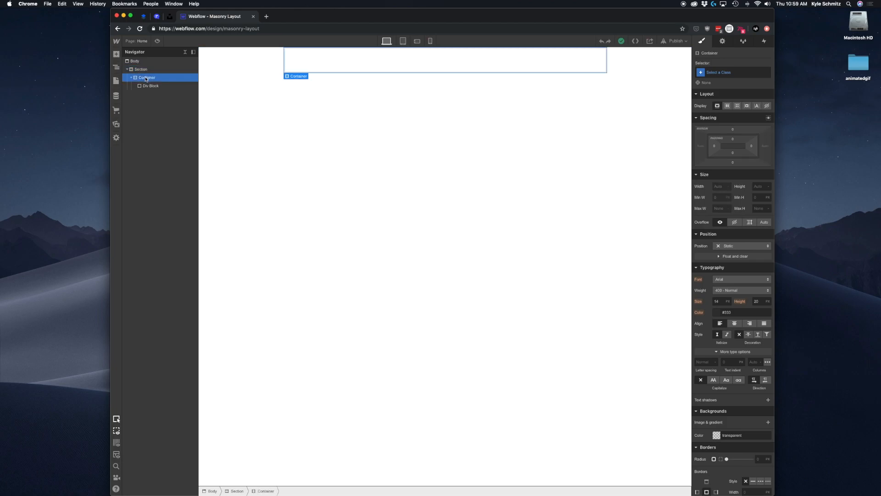
pyautogui.click(150, 85)
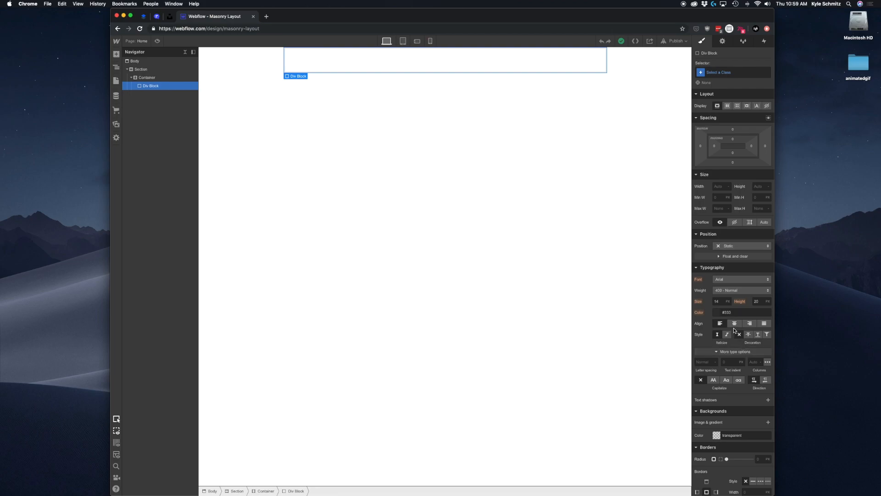
pyautogui.moveTo(256, 99)
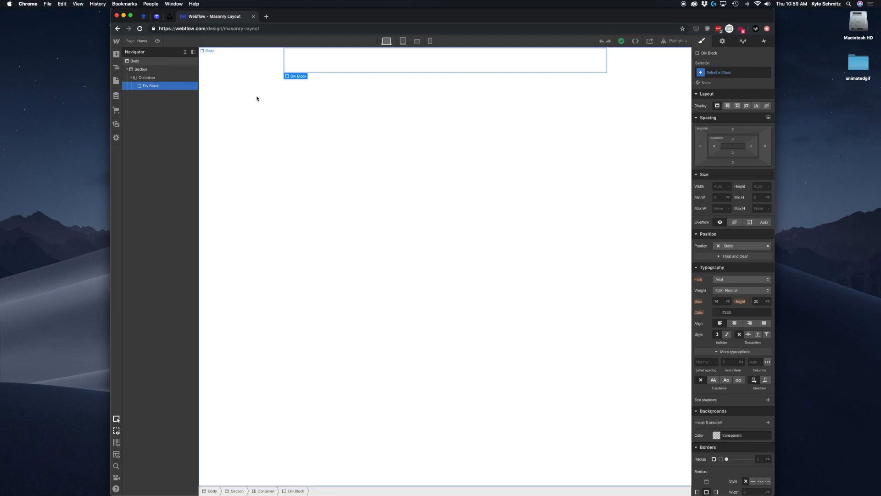
pyautogui.moveTo(535, 235)
pyautogui.write('3')
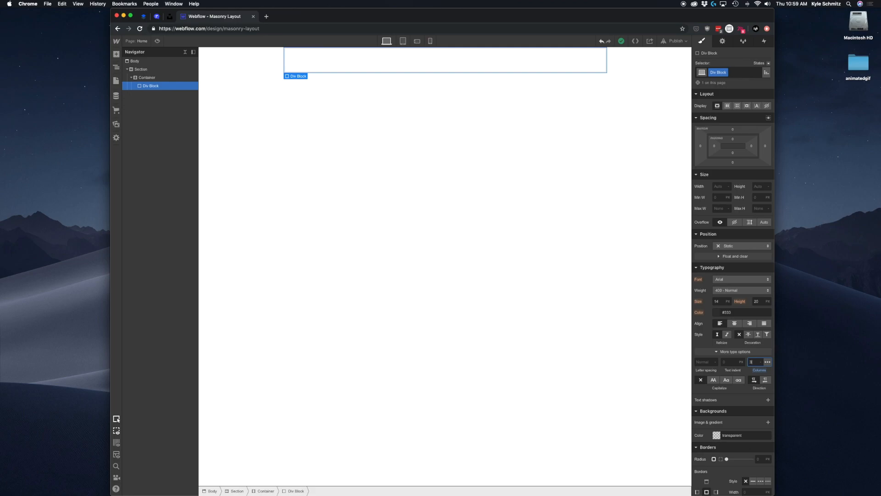
# Step: Give the block a 3-column text layout and the class name Columns
pyautogui.click(718, 72)
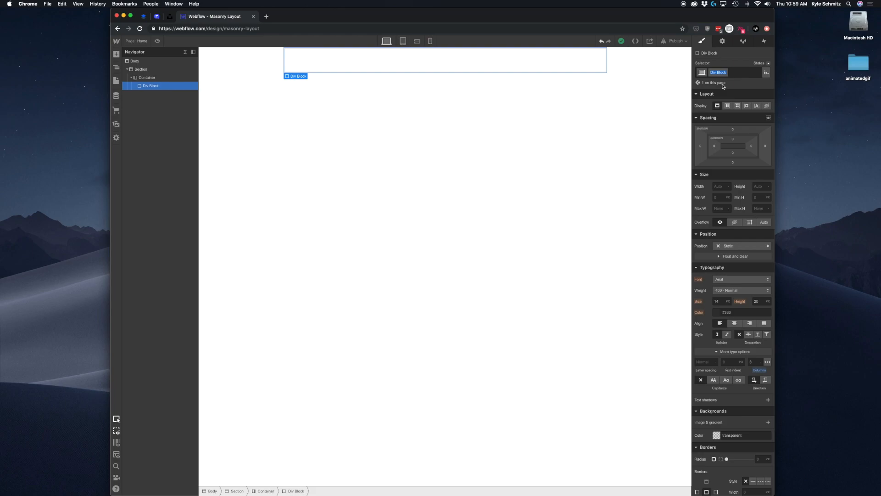
pyautogui.click(717, 71)
pyautogui.write('Columns')
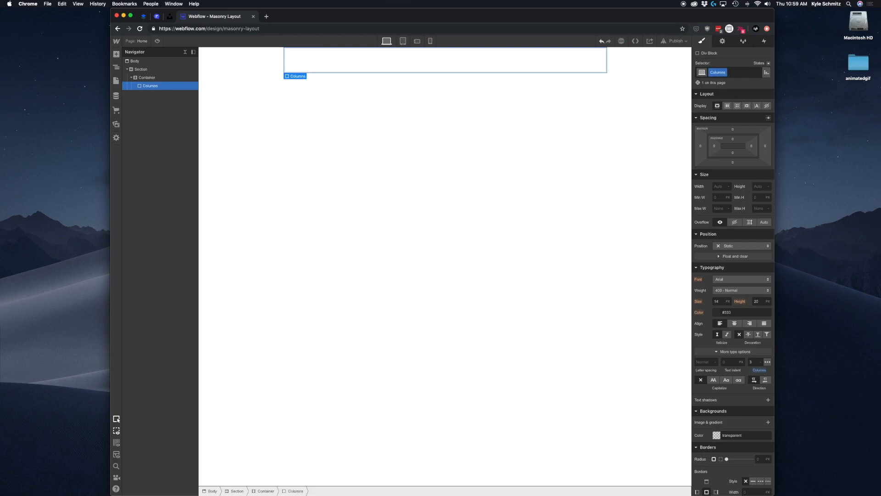
pyautogui.moveTo(344, 69)
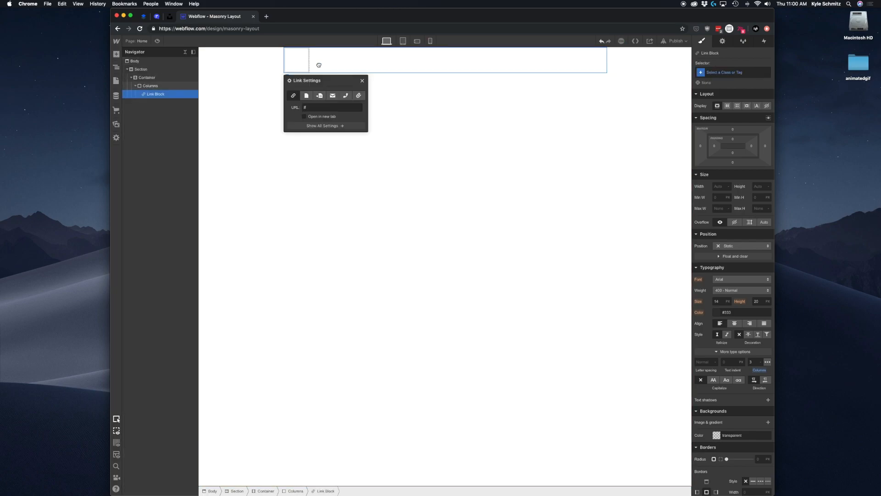
# Step: Add a link block inside Columns holding the night-sky photo from the image library
pyautogui.click(319, 95)
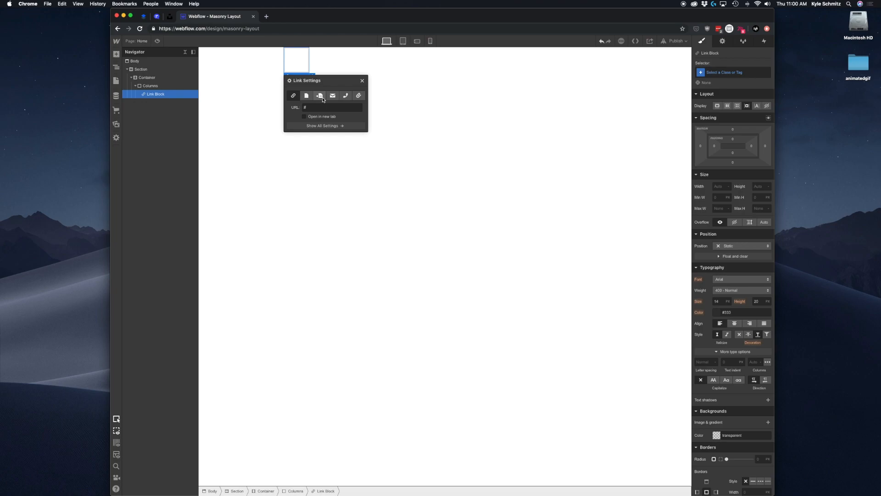
pyautogui.moveTo(319, 95)
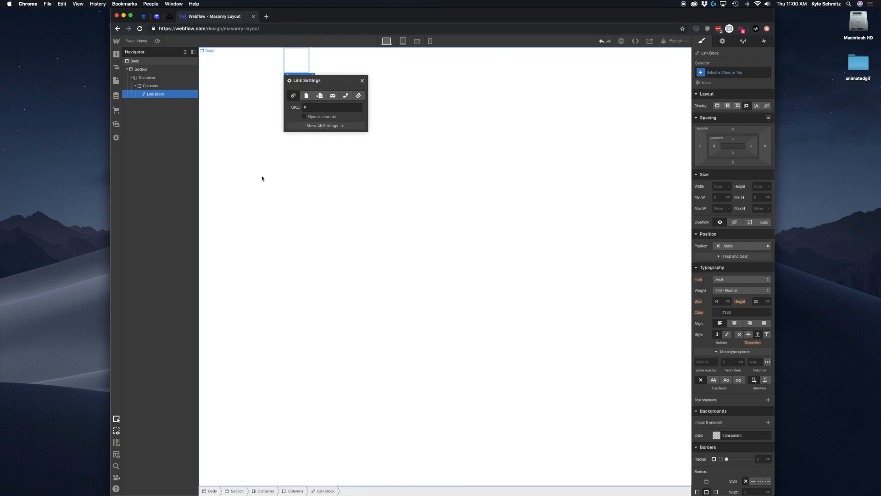
pyautogui.moveTo(127, 56)
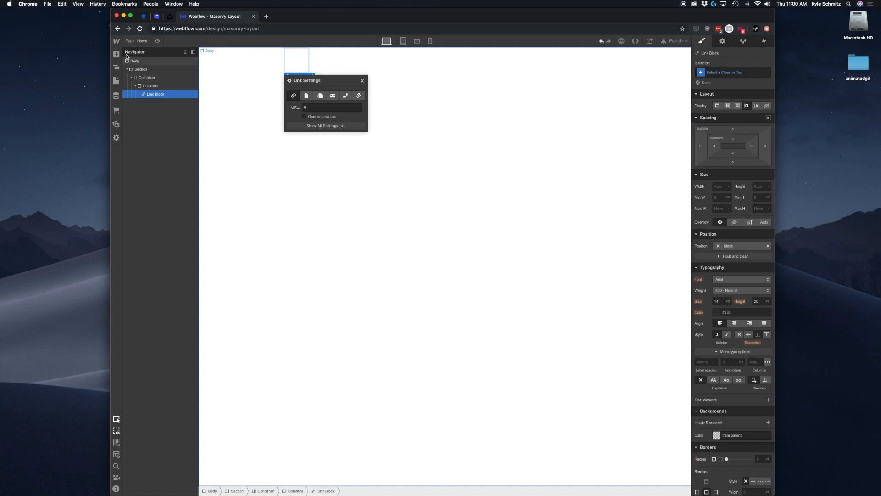
pyautogui.click(116, 54)
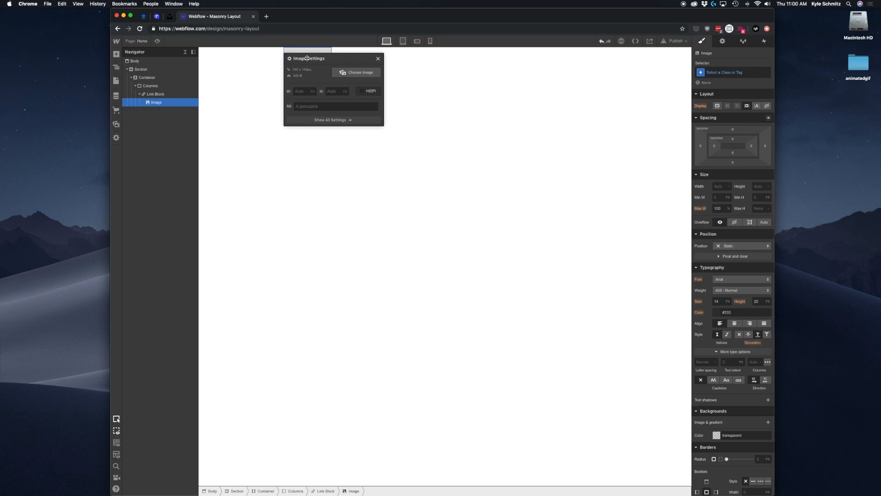
pyautogui.click(356, 72)
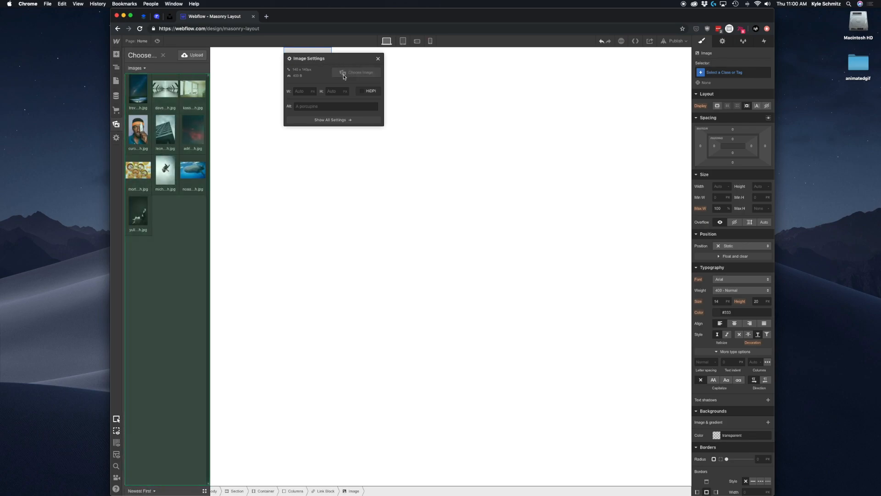
pyautogui.click(356, 71)
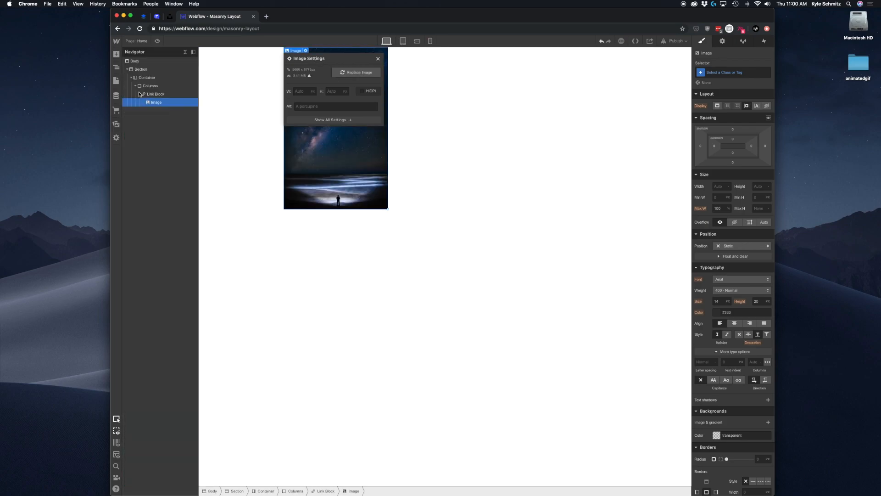
pyautogui.click(377, 59)
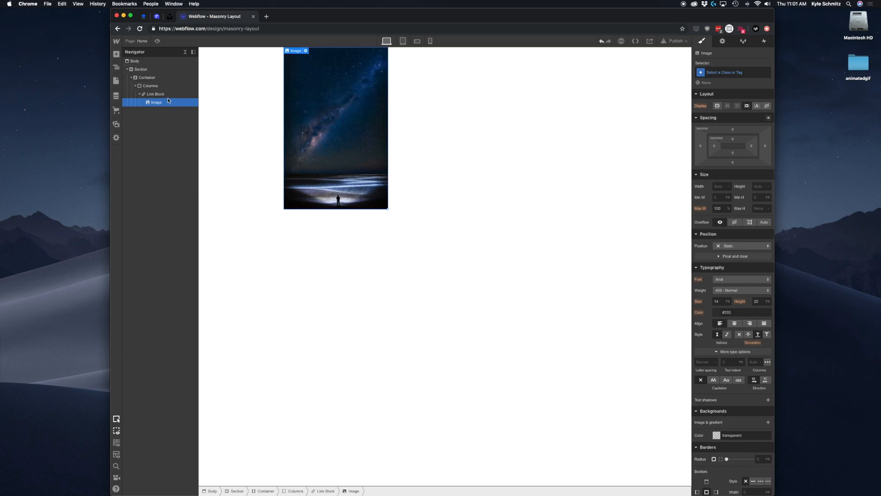
# Step: Name the link block's class Thumb and reselect the Columns wrapper
pyautogui.click(156, 94)
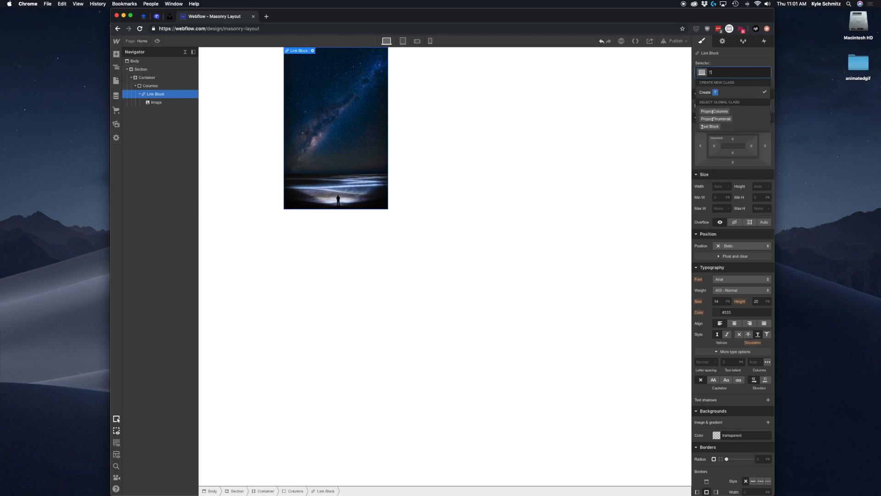
pyautogui.write('Thumb')
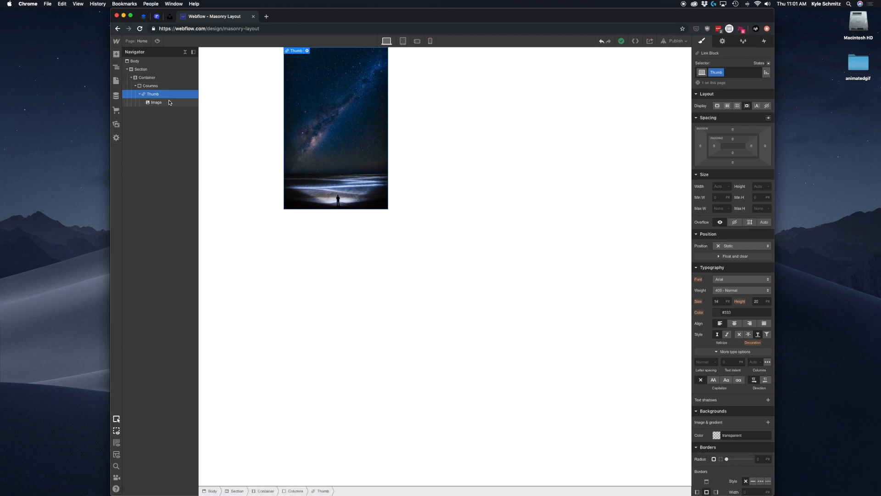
pyautogui.click(149, 85)
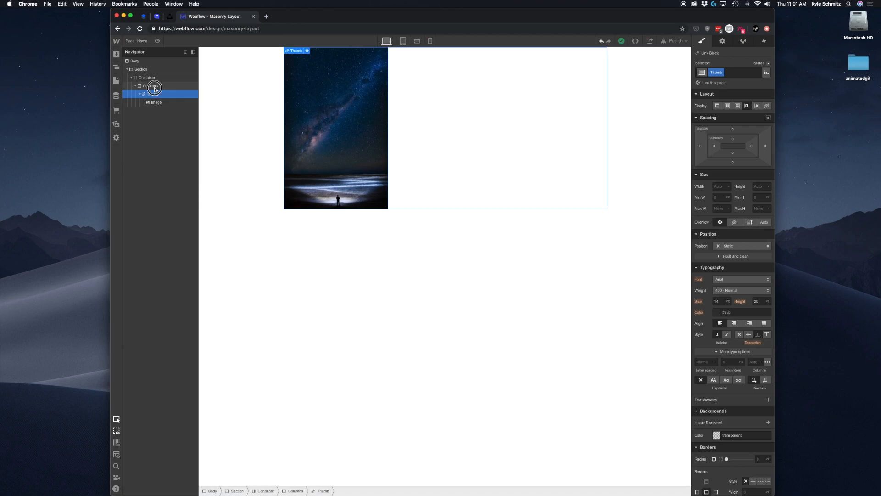
pyautogui.click(149, 85)
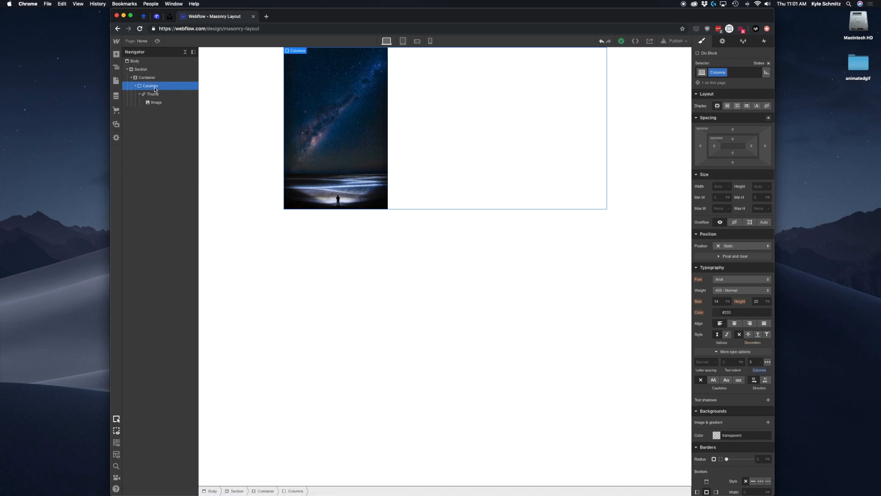
# Step: Duplicate the Thumb block across the columns and swap the first copies to different photos
pyautogui.click(152, 94)
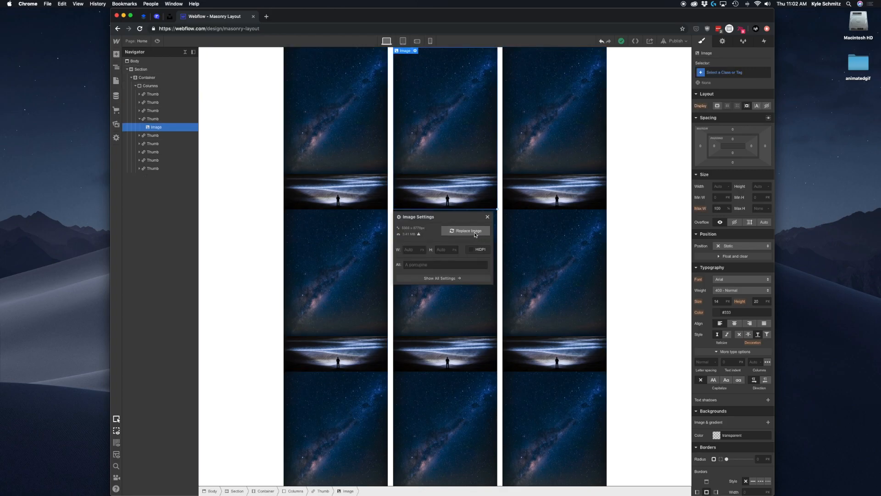
pyautogui.click(468, 231)
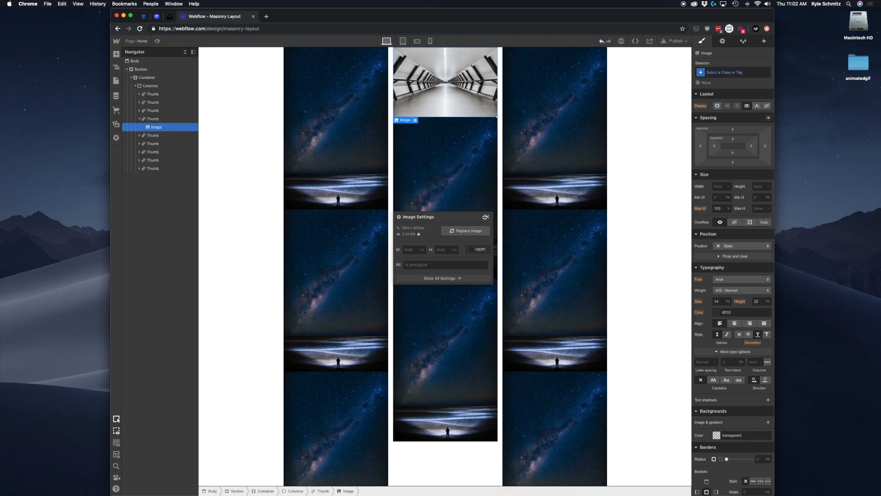
pyautogui.click(554, 127)
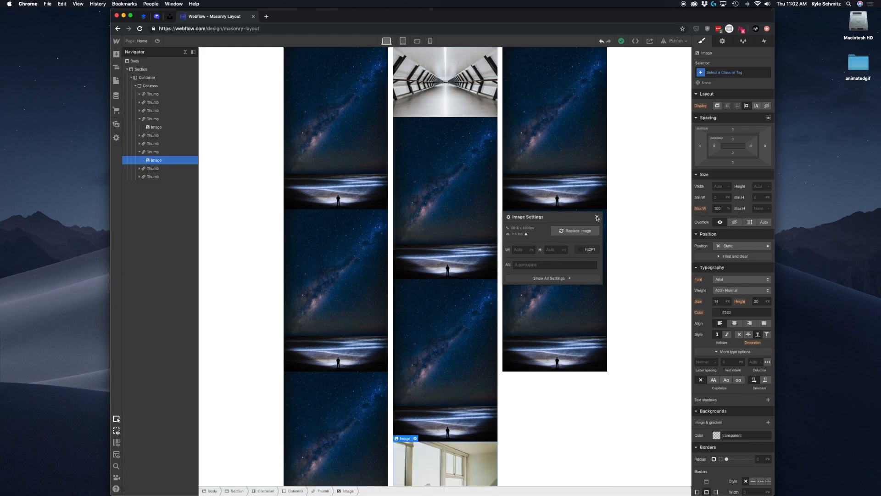
pyautogui.click(597, 218)
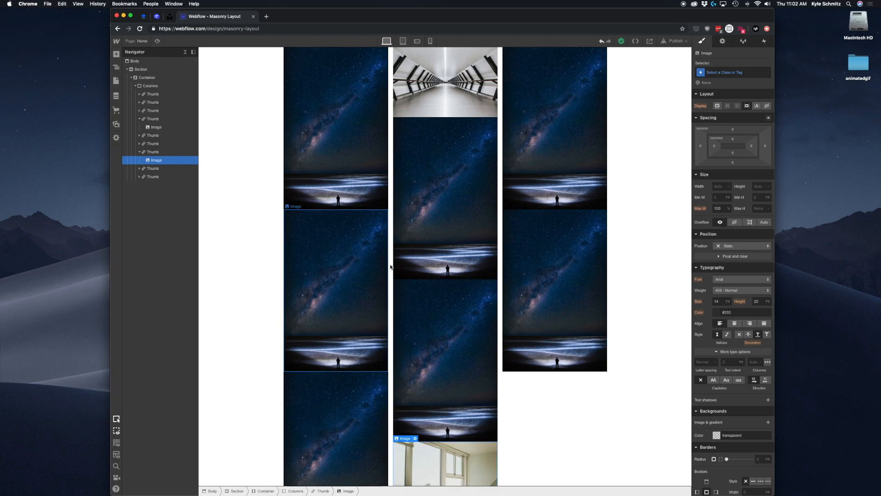
pyautogui.moveTo(390, 343)
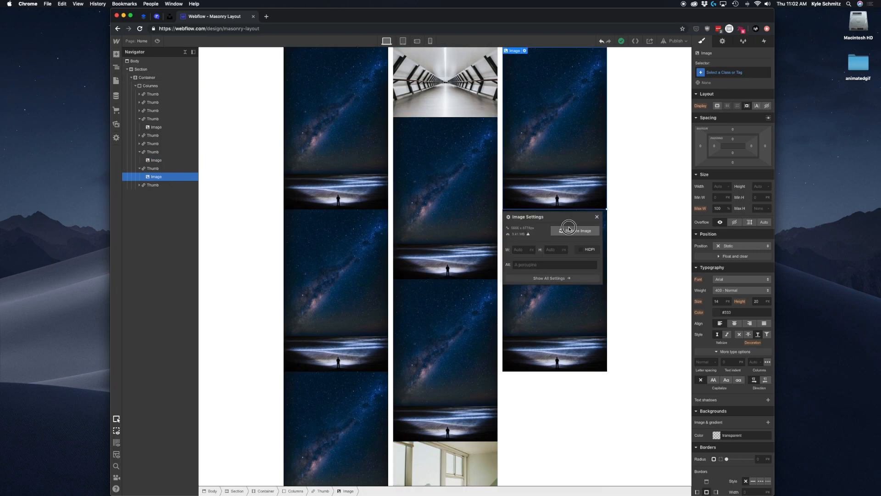
pyautogui.click(574, 230)
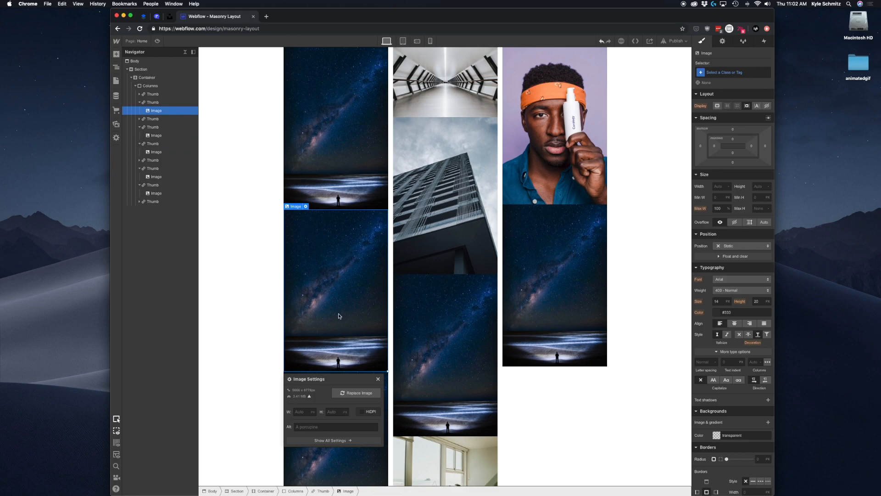
# Step: Replace the remaining duplicate starry photos with varied pictures, giving nine distinct thumbs
pyautogui.click(358, 392)
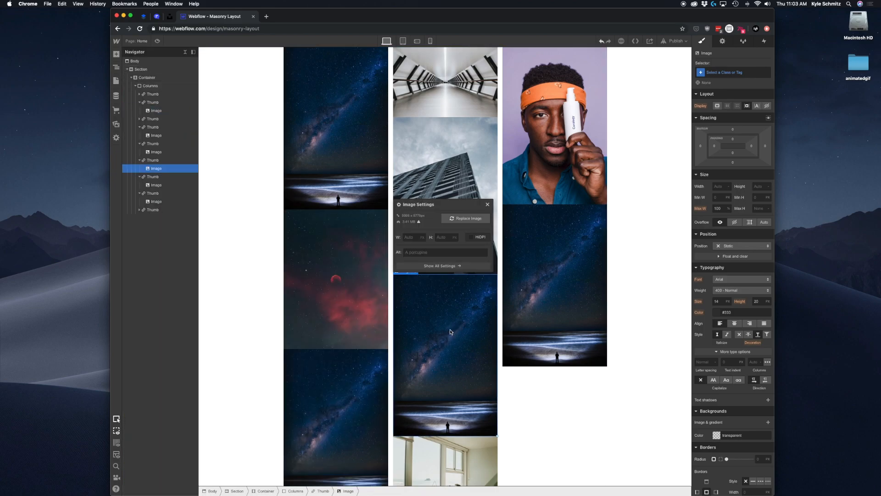
pyautogui.click(465, 219)
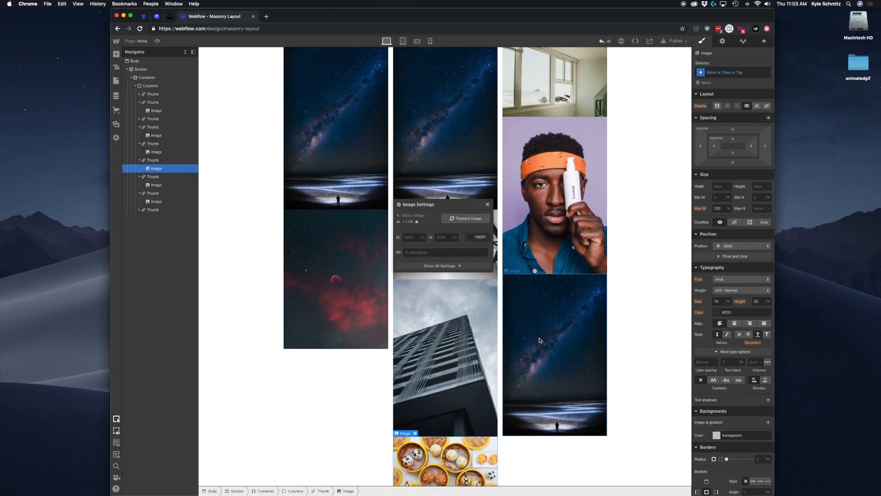
pyautogui.click(467, 219)
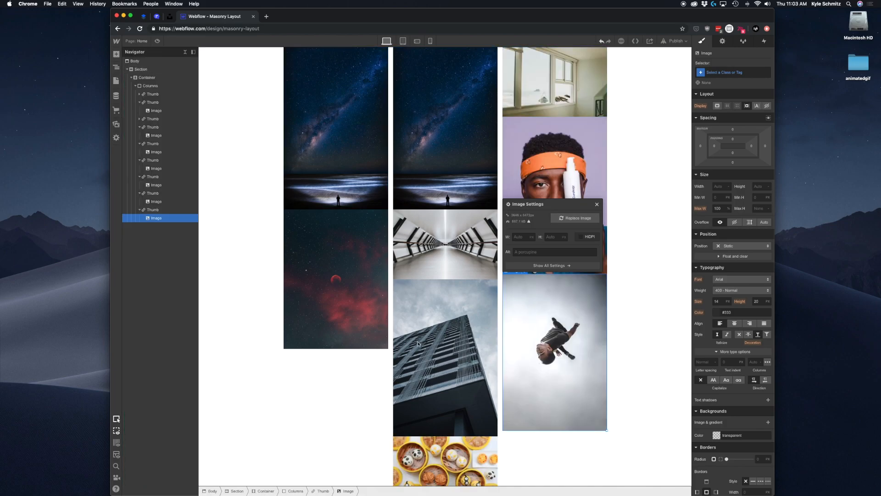
pyautogui.click(416, 108)
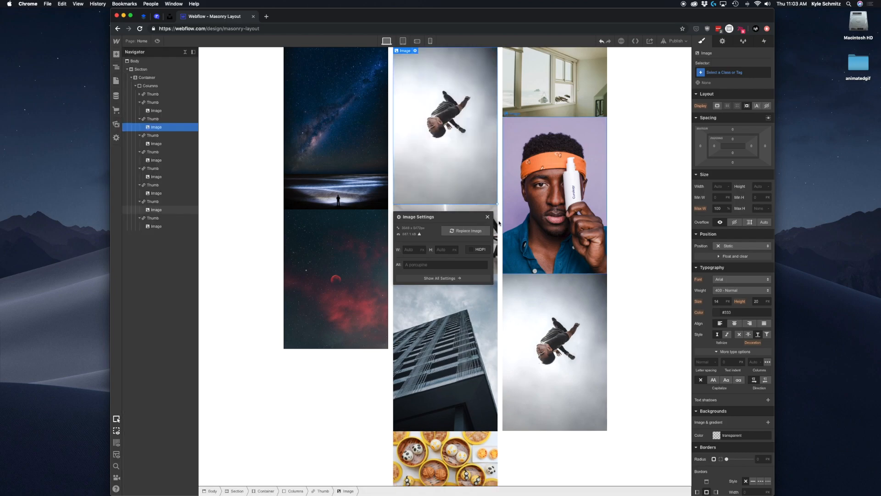
pyautogui.click(486, 216)
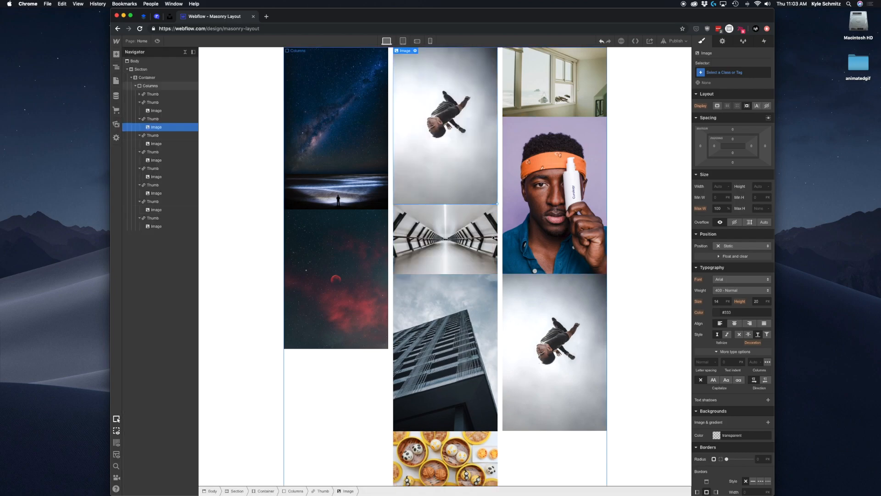
pyautogui.click(139, 102)
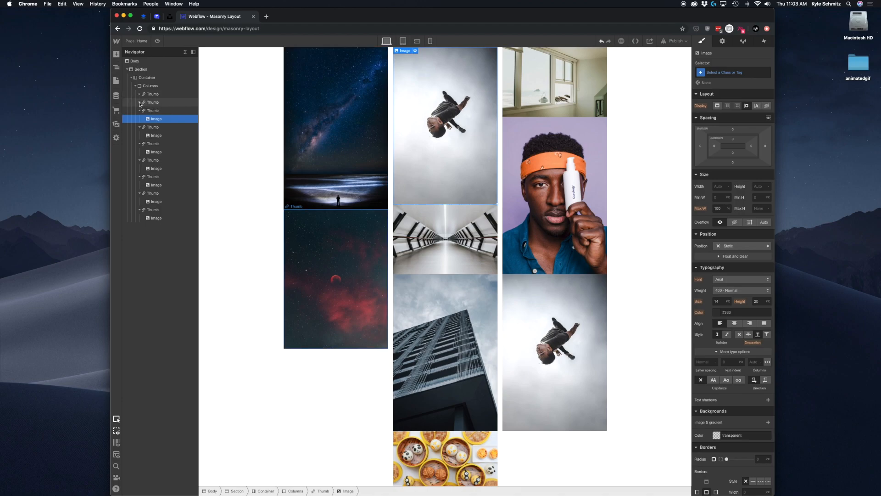
pyautogui.click(139, 102)
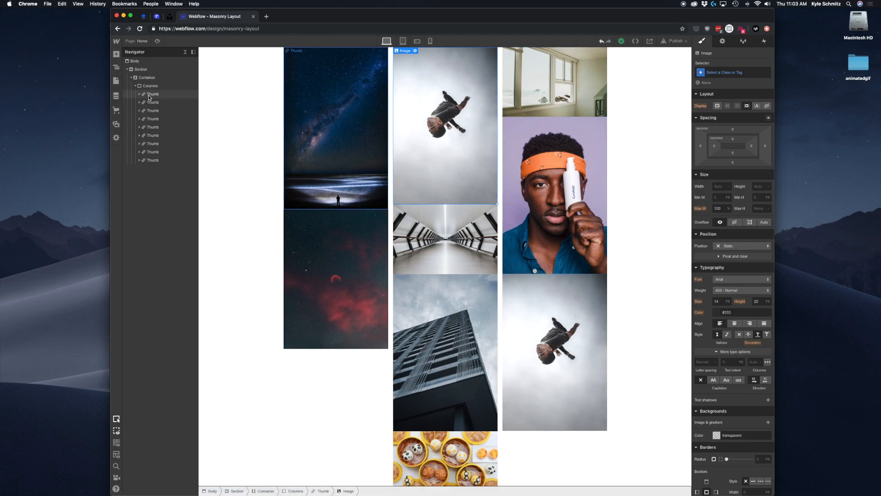
# Step: Give the Thumb class a margin of 10 so all gallery photos get white gaps
pyautogui.click(154, 93)
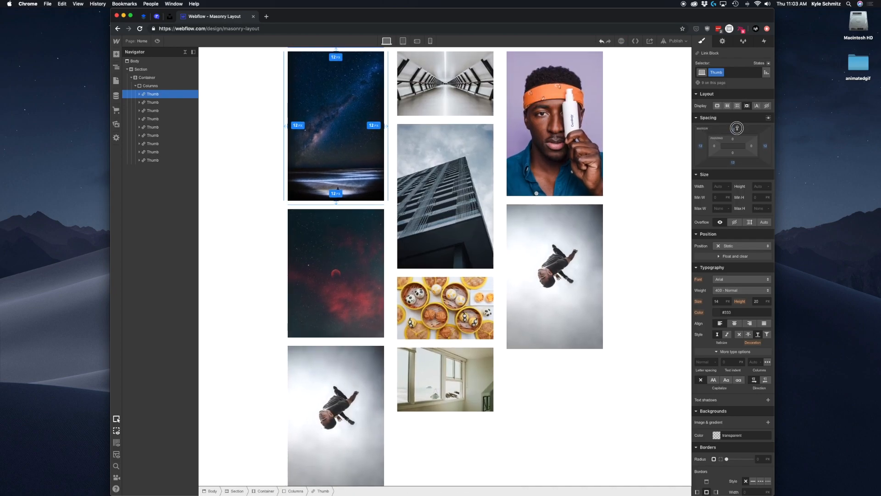
pyautogui.moveTo(732, 129)
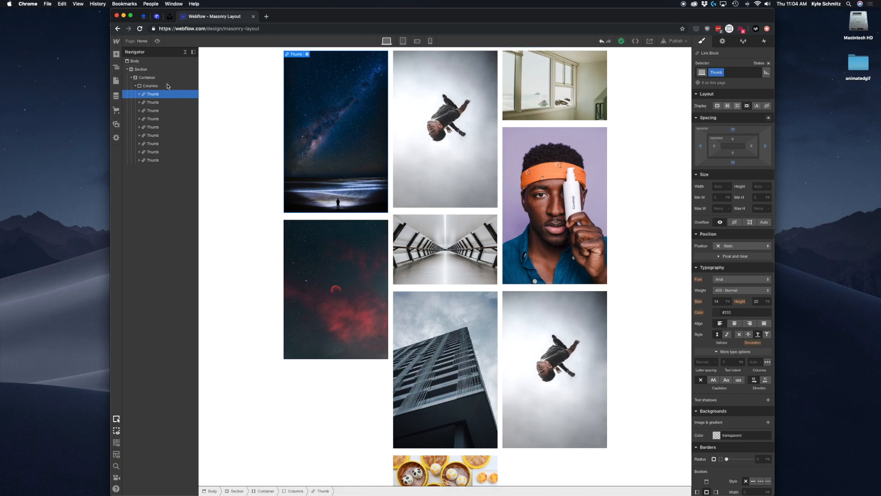
# Step: Set the gap between the Columns wrapper's three text columns
pyautogui.click(149, 85)
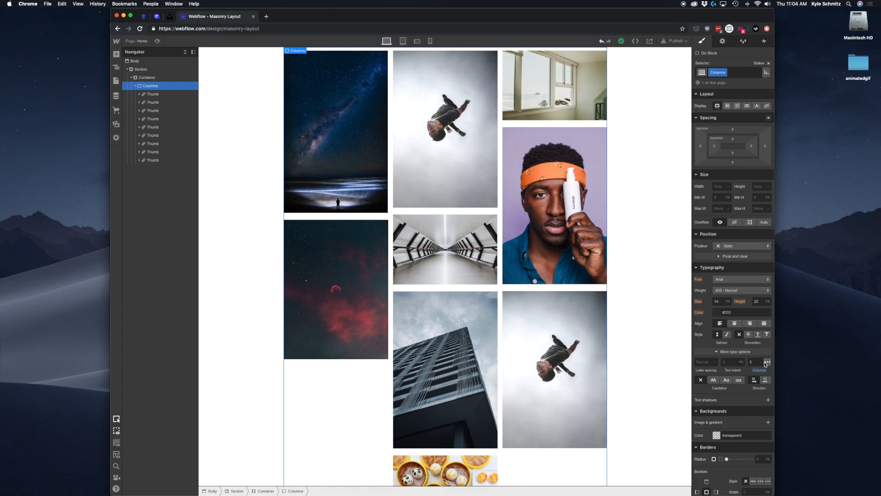
pyautogui.moveTo(767, 362)
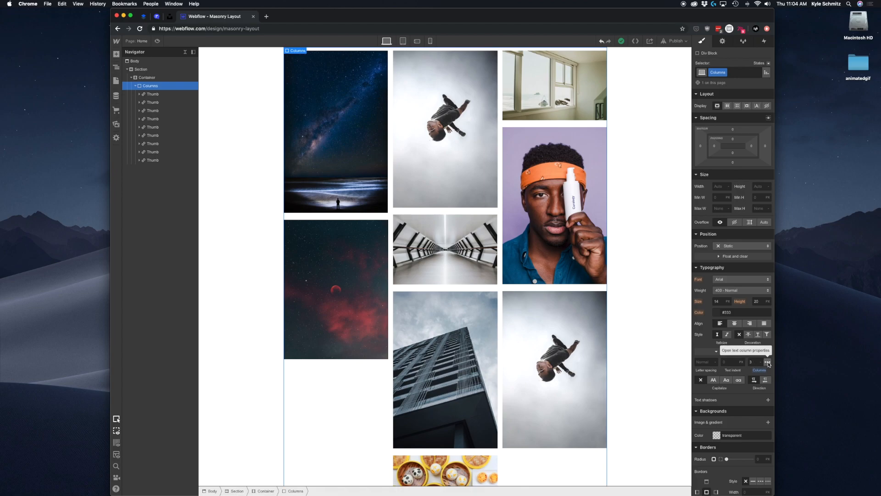
pyautogui.click(767, 362)
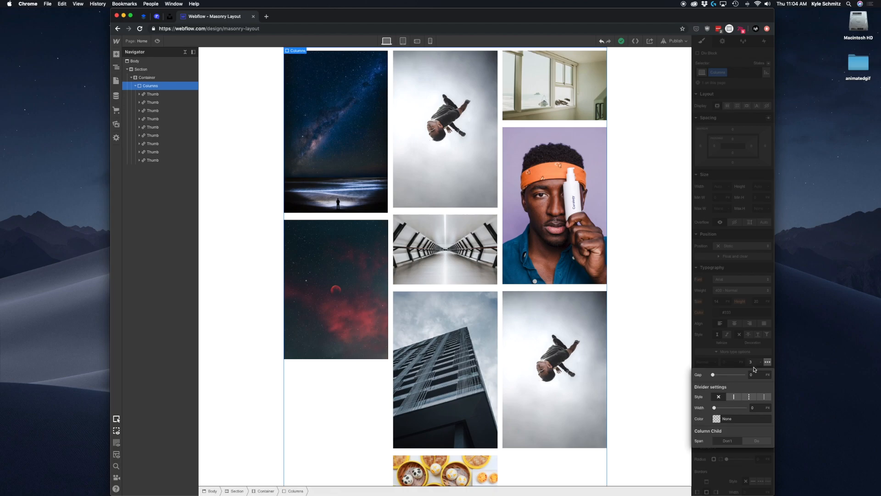
pyautogui.click(752, 375)
pyautogui.write('22')
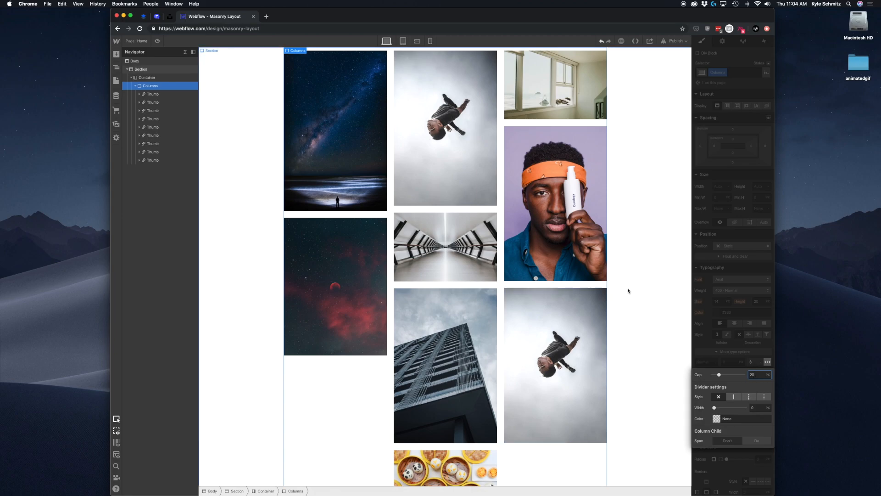
# Step: Check the balanced columns lower down, selecting the dim sum photo's thumb
pyautogui.click(140, 69)
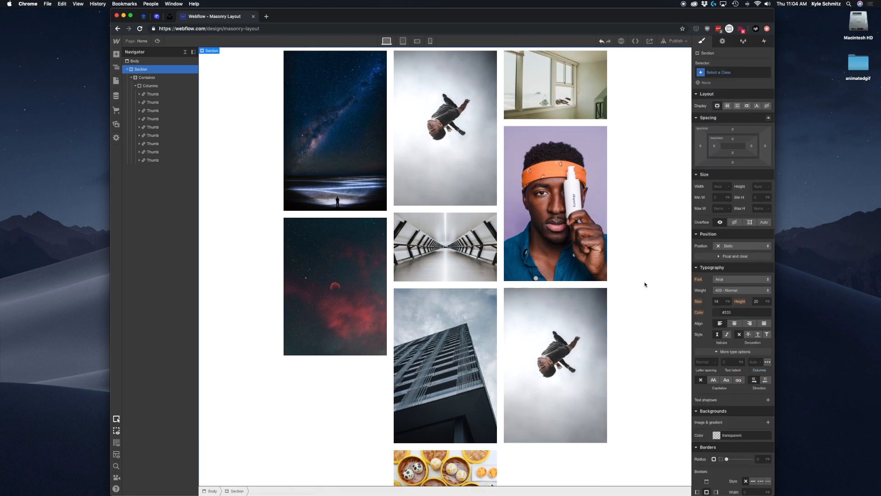
pyautogui.scroll(-3)
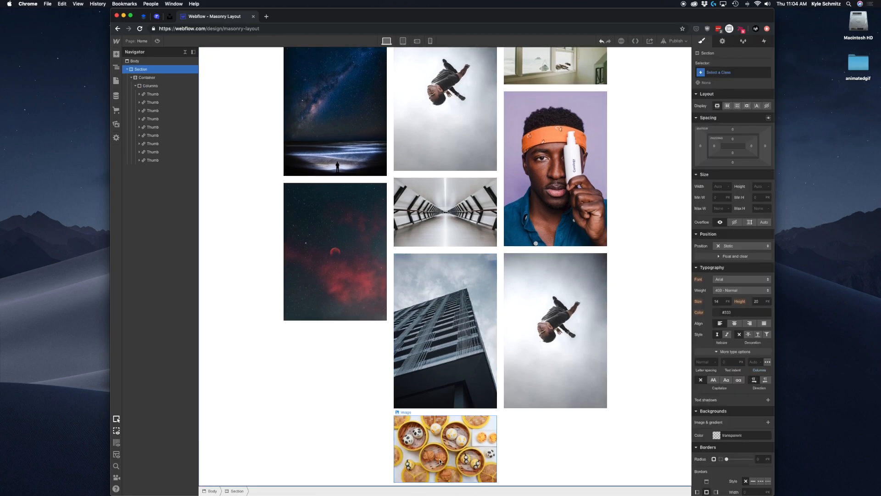
pyautogui.click(444, 448)
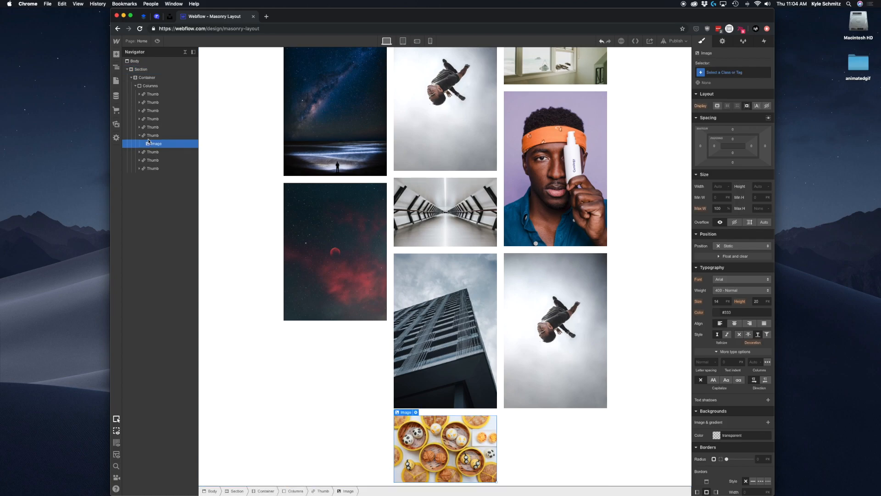
pyautogui.click(151, 136)
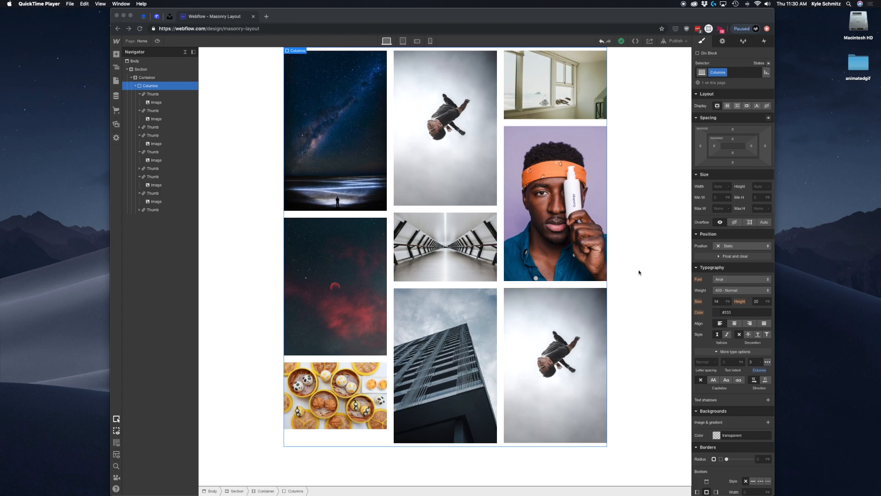
pyautogui.moveTo(667, 297)
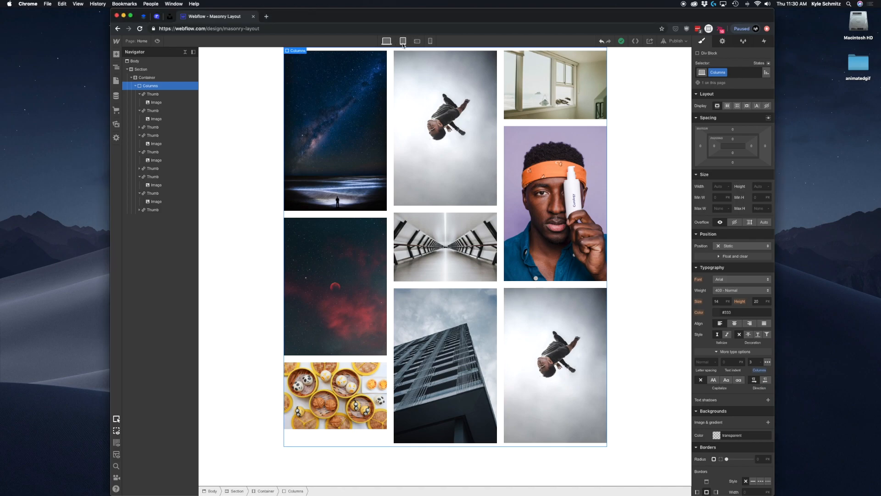
# Step: At the tablet breakpoint set Columns to 2, then view the phone-landscape width
pyautogui.click(403, 40)
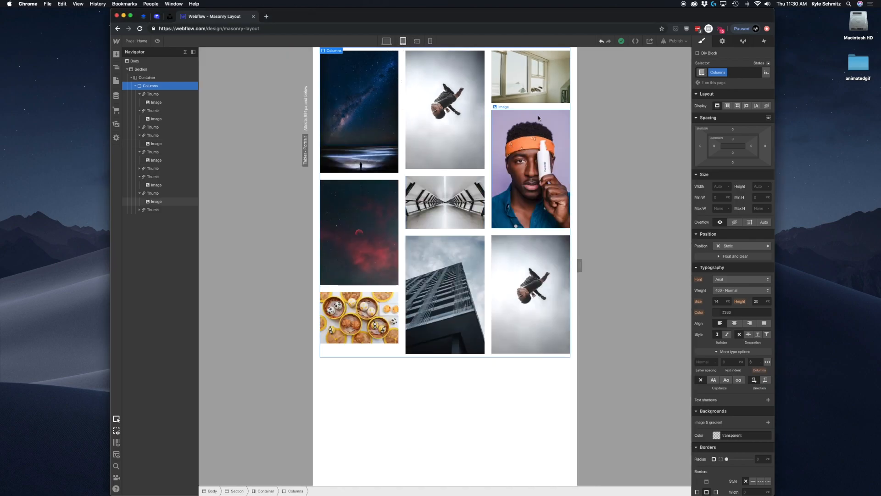
pyautogui.click(444, 202)
pyautogui.write('2')
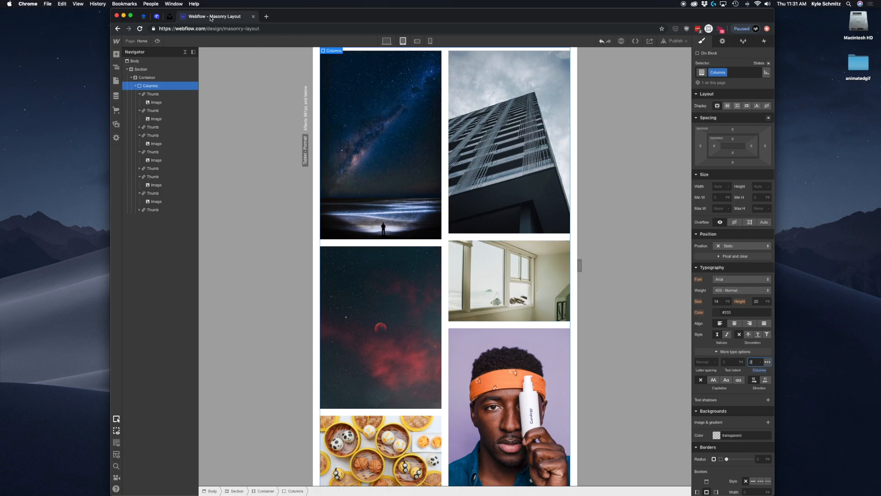
pyautogui.click(416, 40)
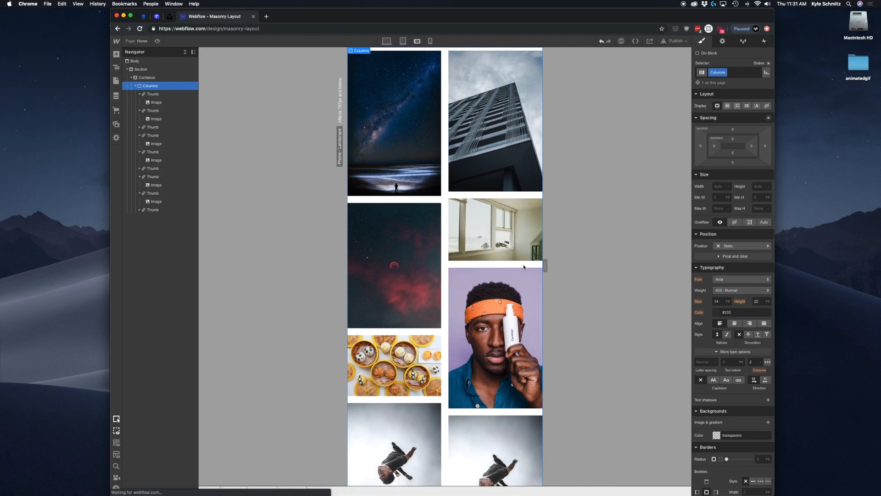
pyautogui.click(495, 337)
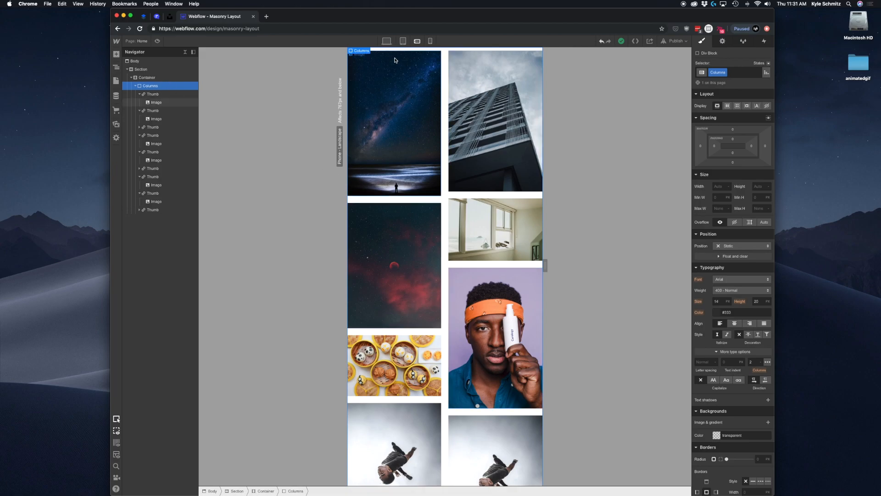
pyautogui.moveTo(386, 41)
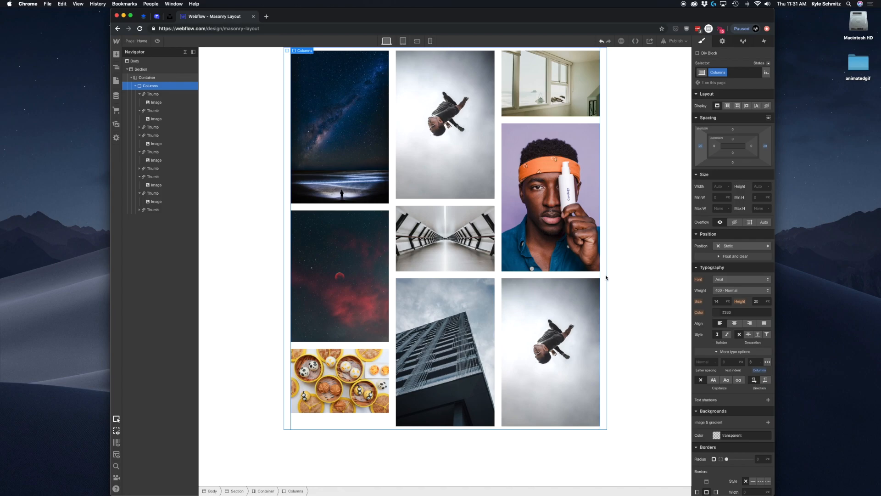
pyautogui.moveTo(732, 130)
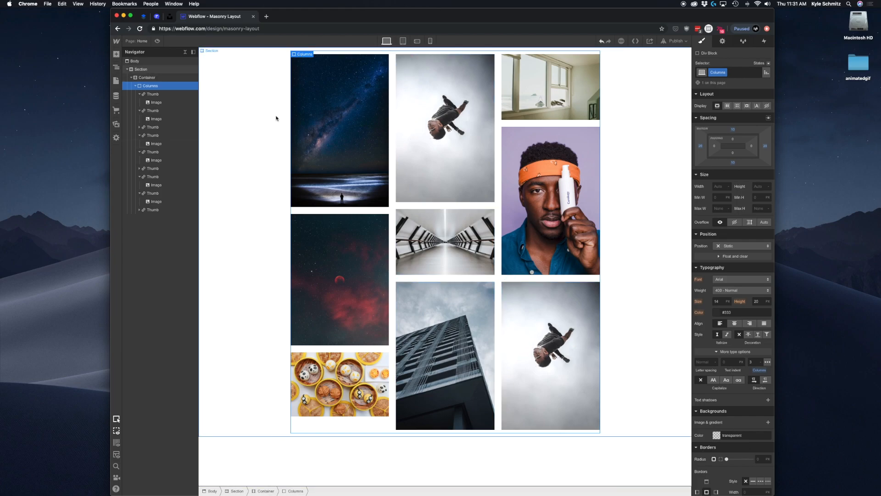
pyautogui.moveTo(355, 214)
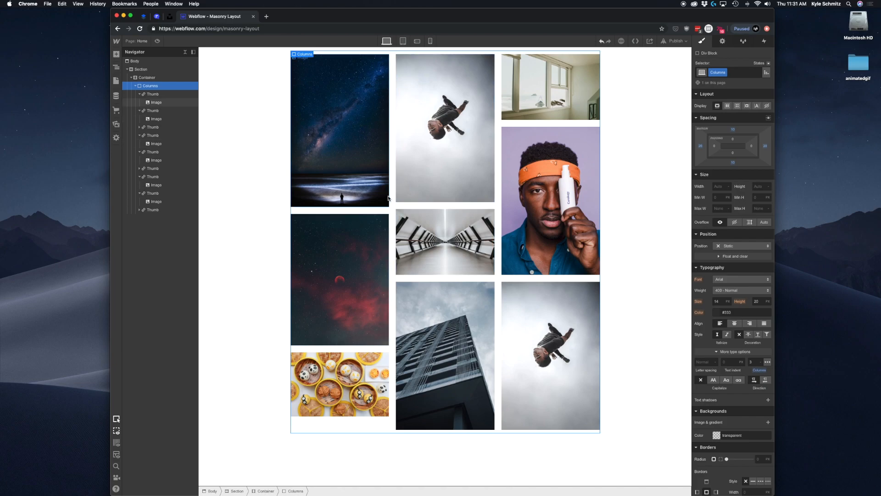
pyautogui.moveTo(416, 40)
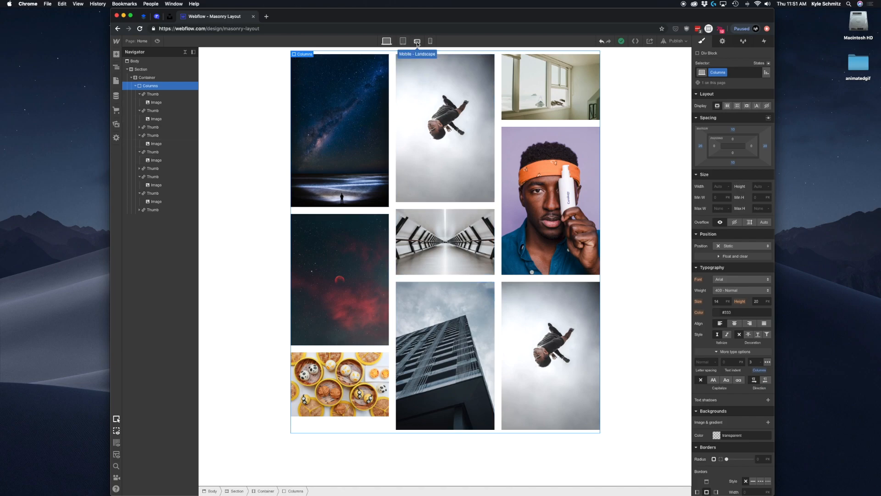
pyautogui.click(416, 40)
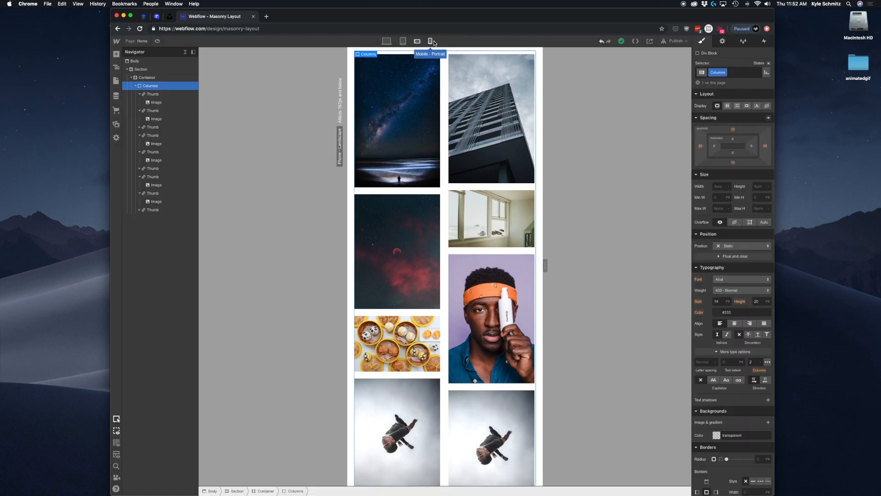
# Step: Scroll through the single-column gallery at phone-portrait width
pyautogui.click(429, 40)
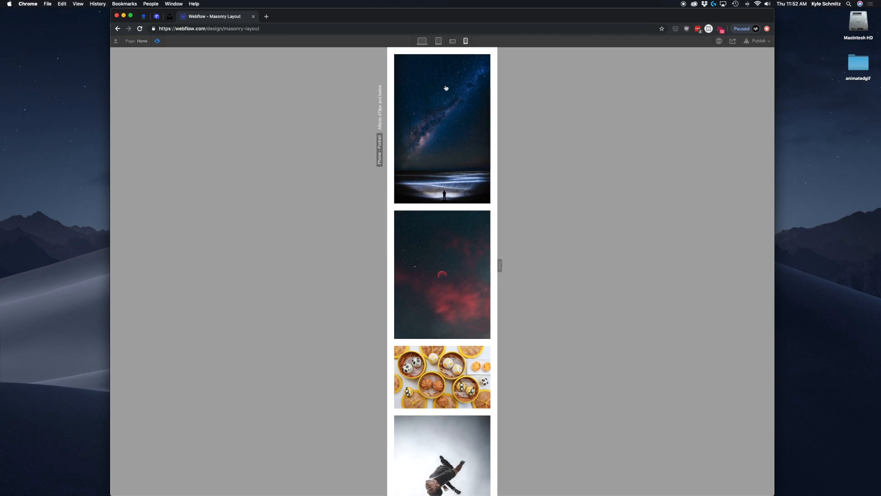
pyautogui.scroll(-3)
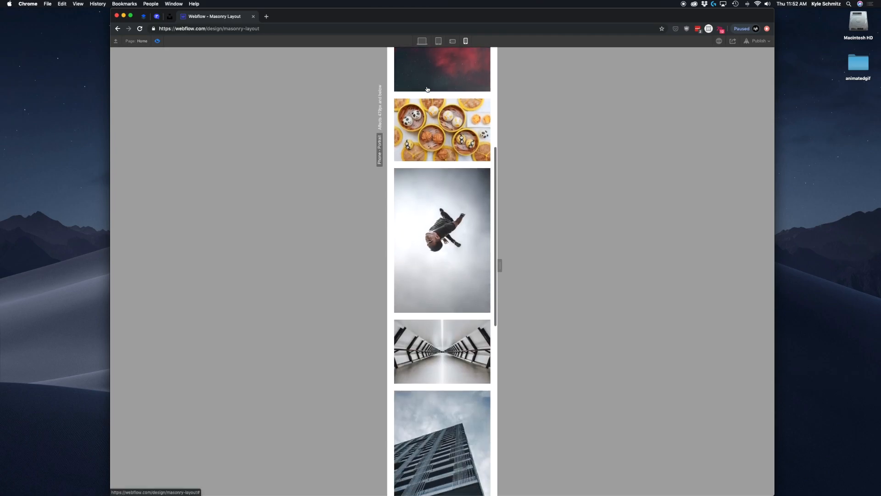
pyautogui.scroll(-3)
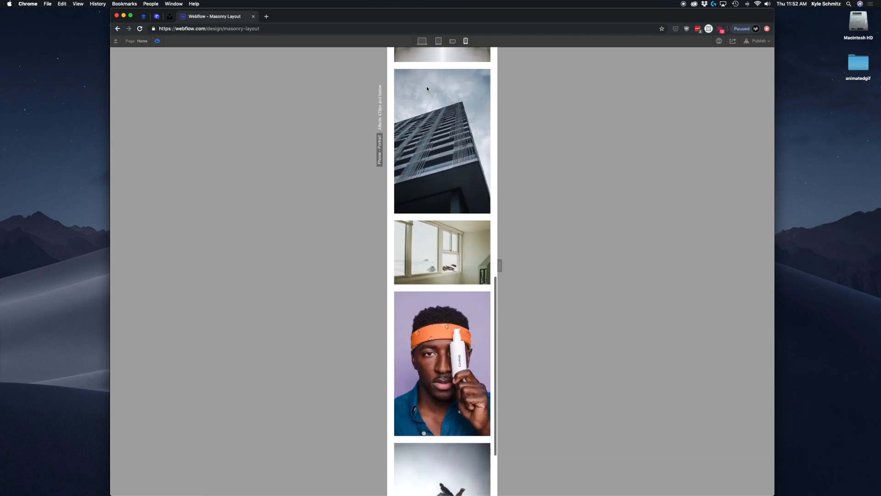
pyautogui.scroll(-3)
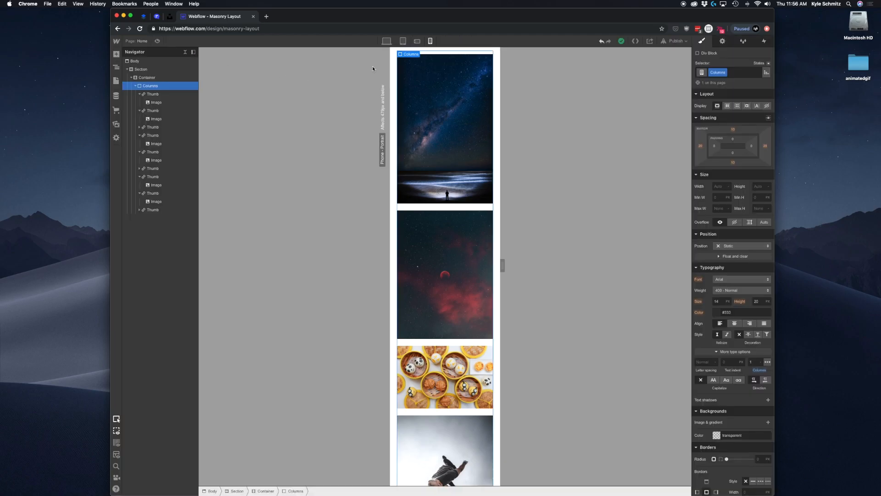
pyautogui.moveTo(387, 40)
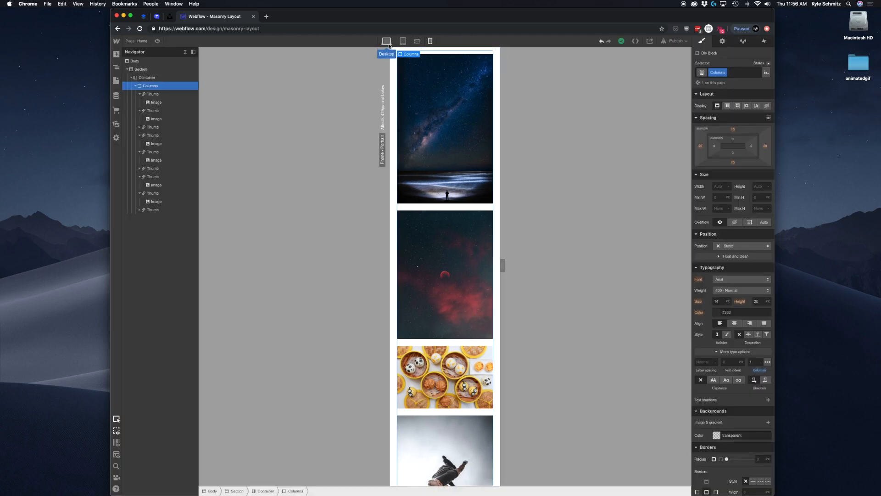
# Step: Step through desktop, tablet, phone-landscape and phone-portrait widths, scrolling the stacked photos
pyautogui.click(387, 40)
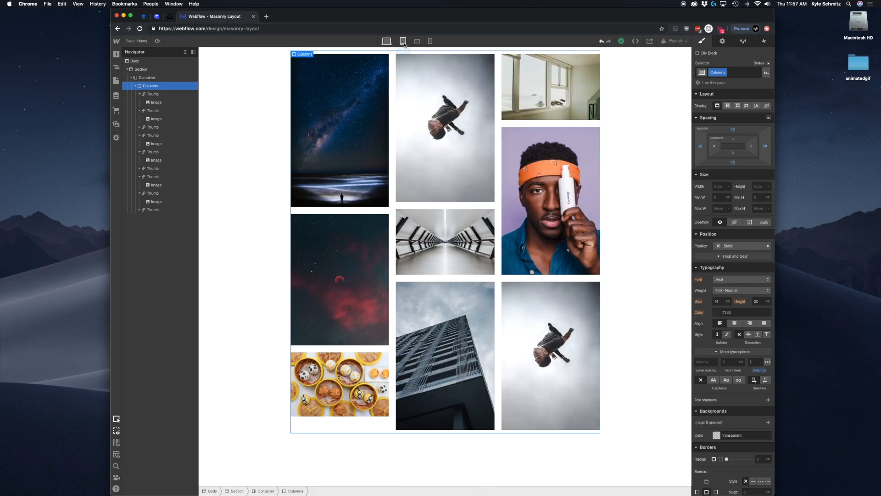
pyautogui.click(417, 40)
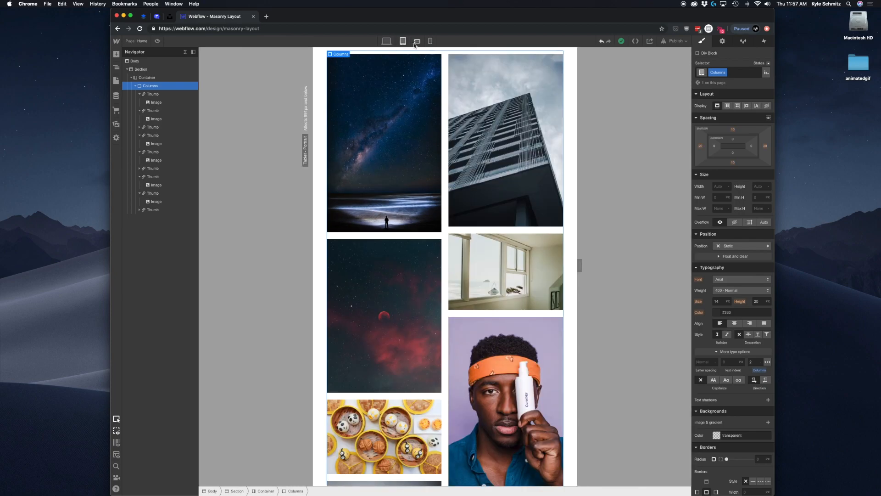
pyautogui.click(416, 40)
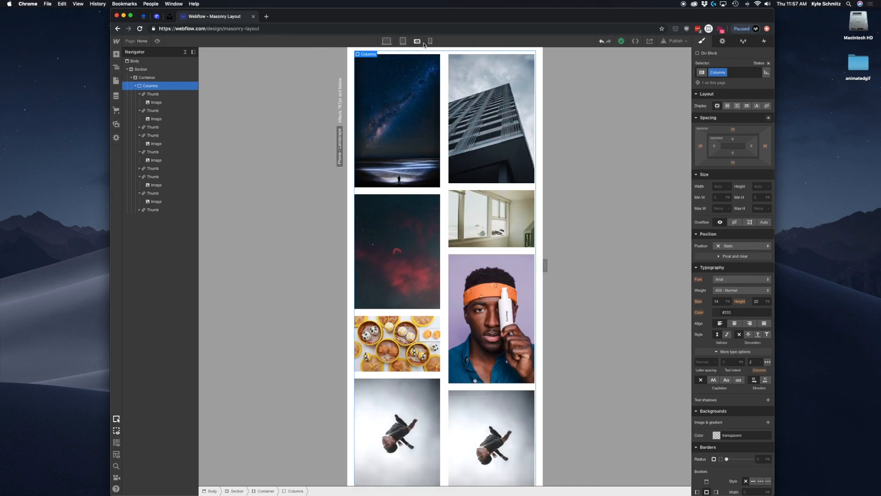
pyautogui.click(429, 41)
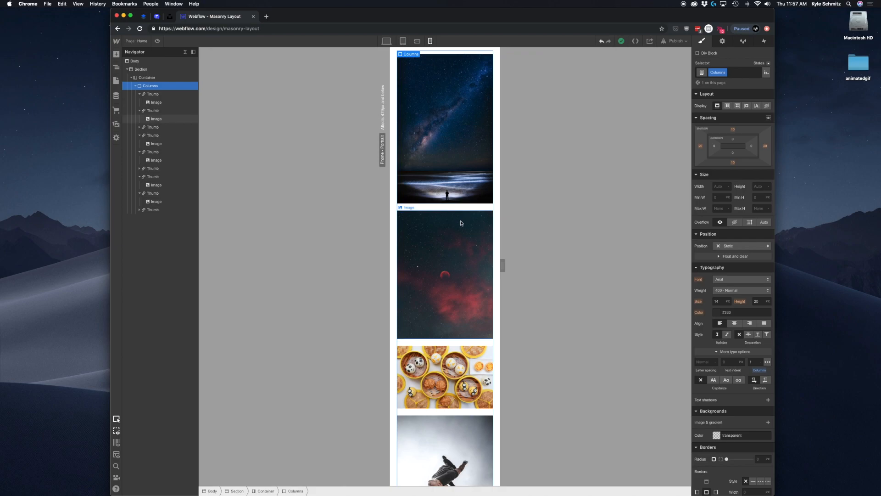
pyautogui.scroll(-3)
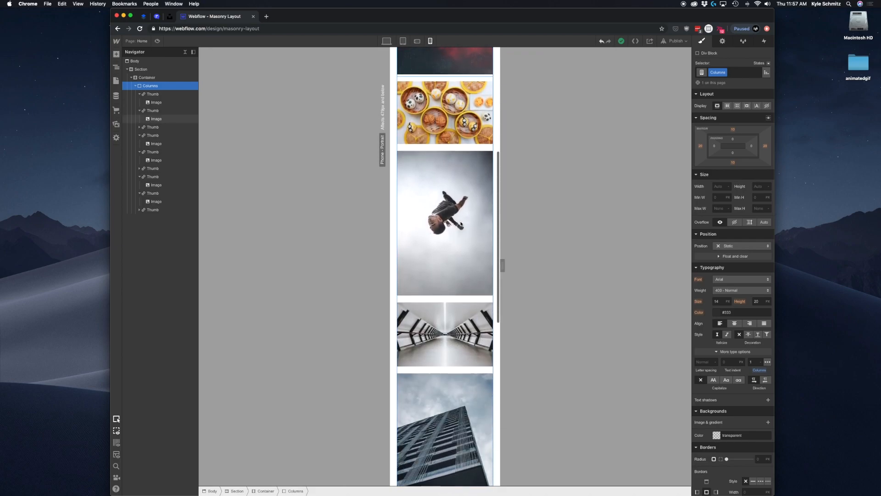
pyautogui.scroll(-3)
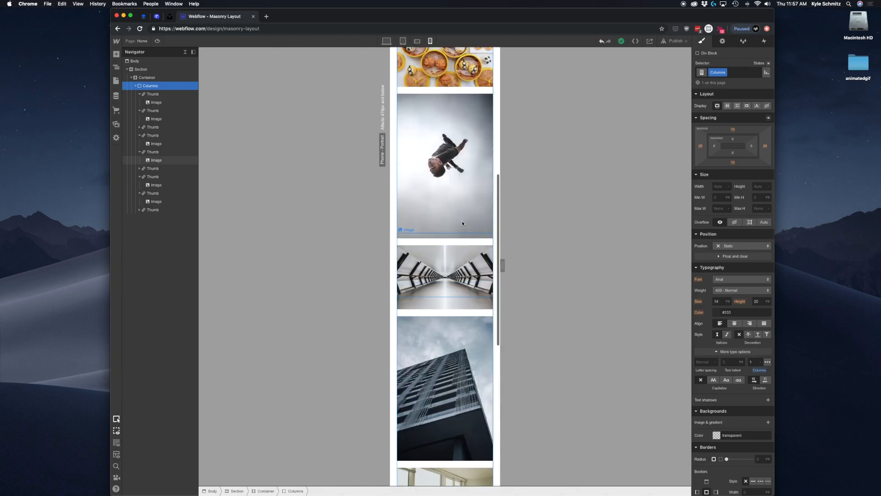
pyautogui.scroll(3)
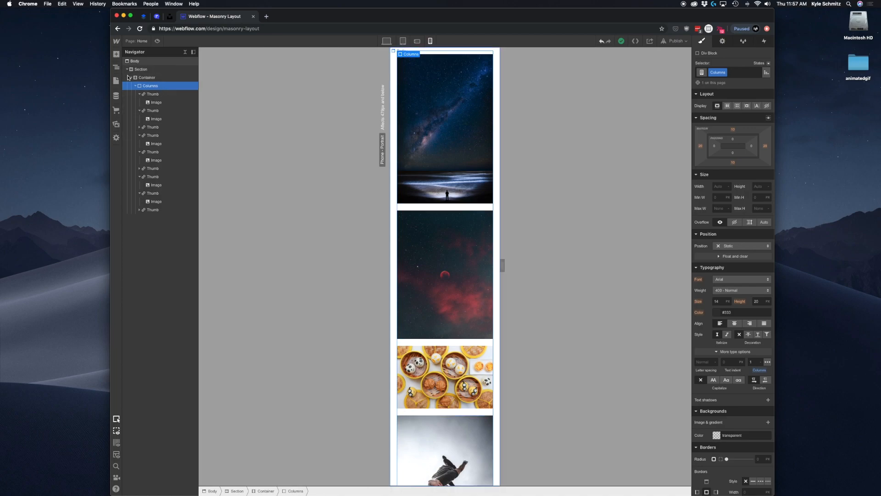
# Step: Clear the selection, return to desktop width and expand the Container in the Navigator
pyautogui.click(117, 81)
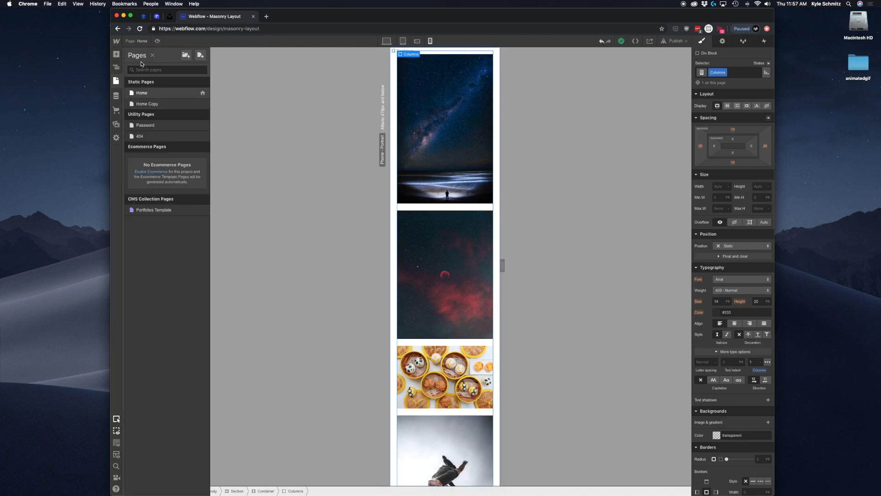
pyautogui.click(117, 67)
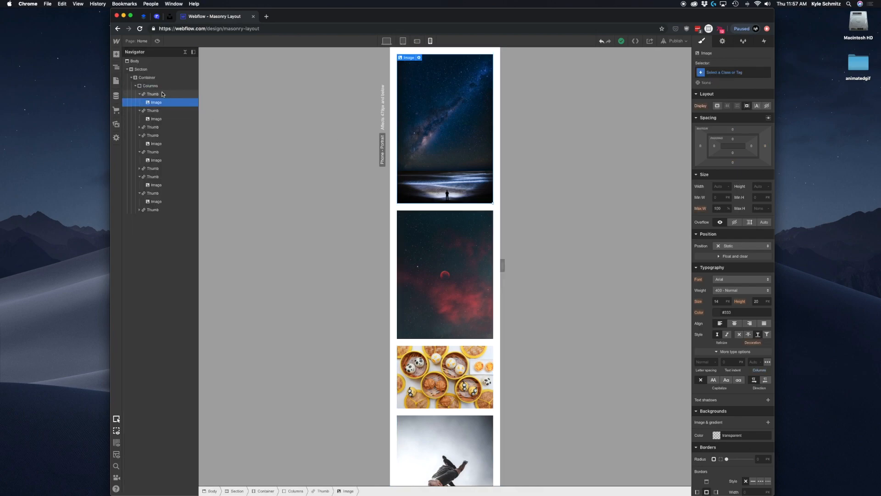
pyautogui.click(153, 94)
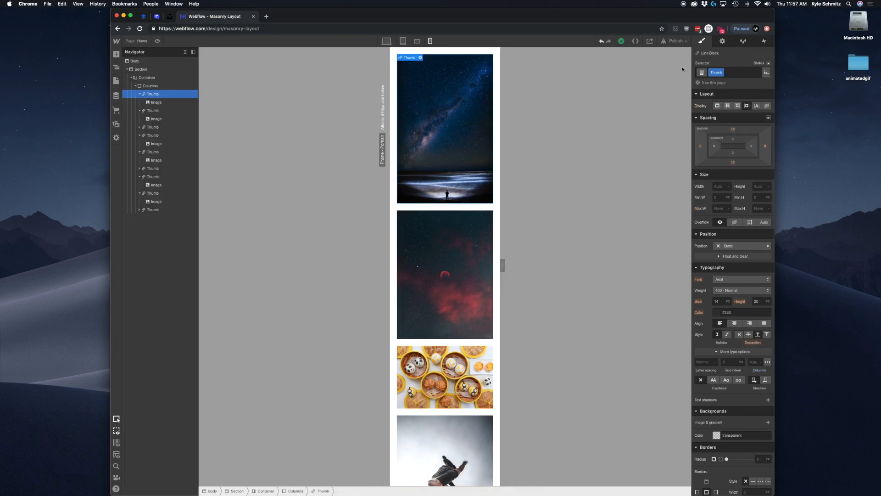
pyautogui.click(722, 40)
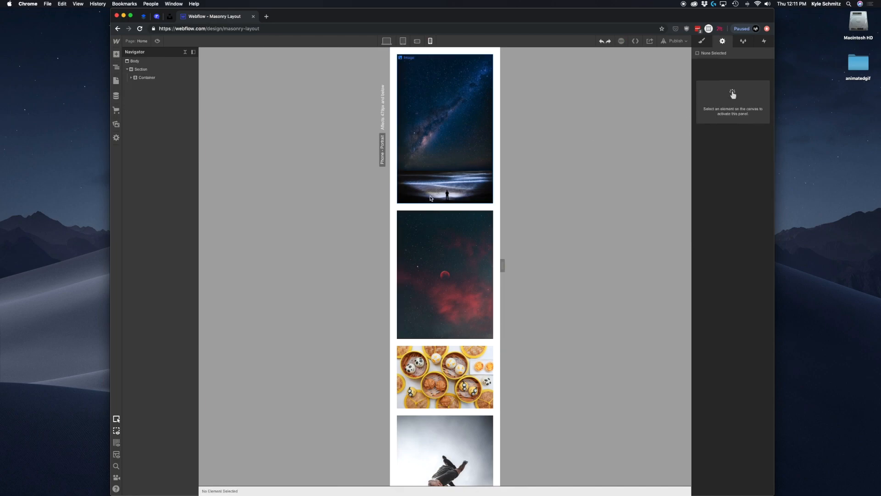
pyautogui.click(387, 41)
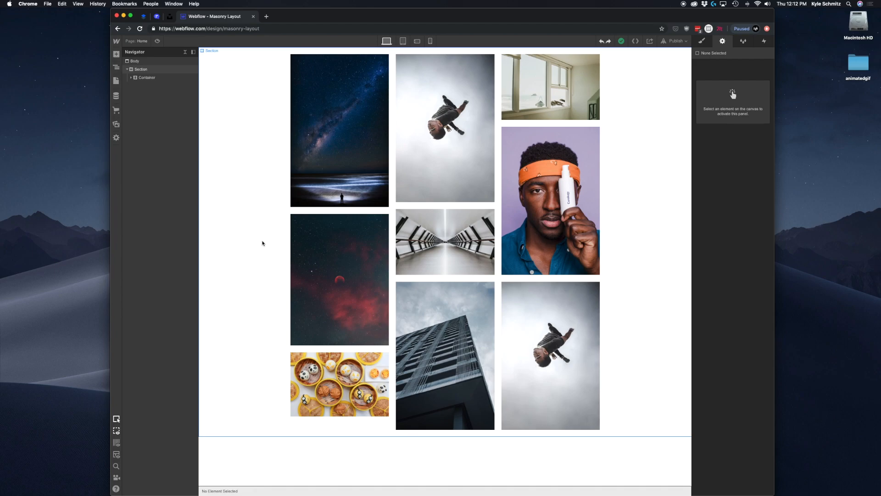
pyautogui.click(131, 77)
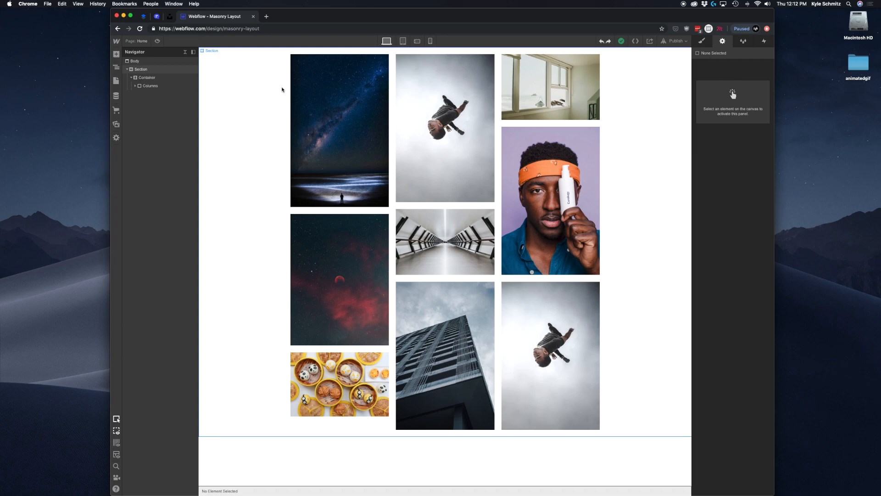
# Step: Move the Columns block out of the container directly under the Section for full width
pyautogui.click(149, 85)
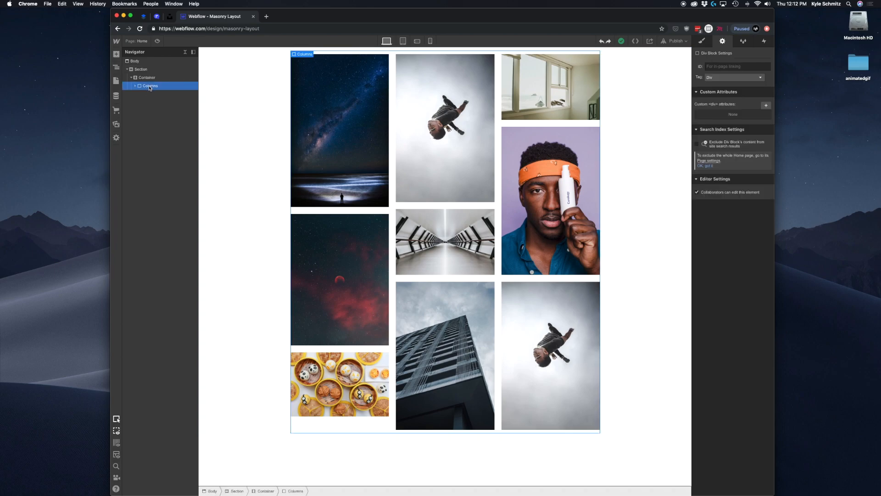
pyautogui.click(141, 69)
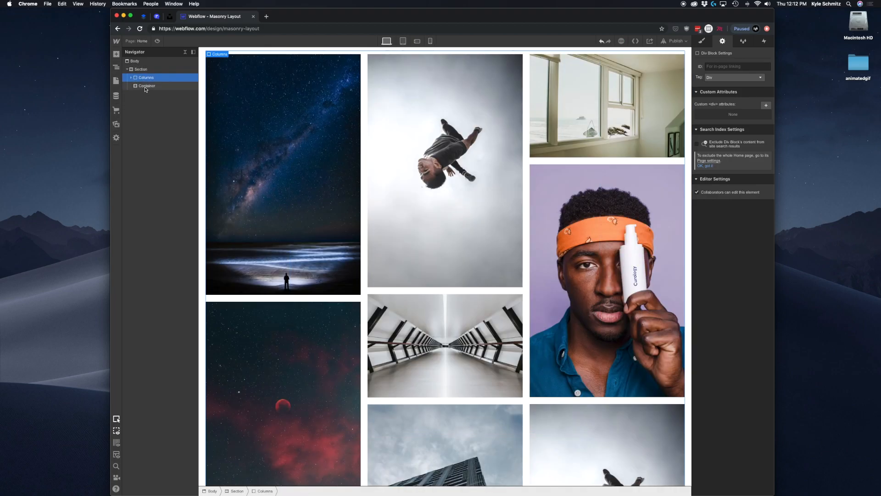
# Step: Preview the full-width gallery by scrolling, then return to editing
pyautogui.scroll(-3)
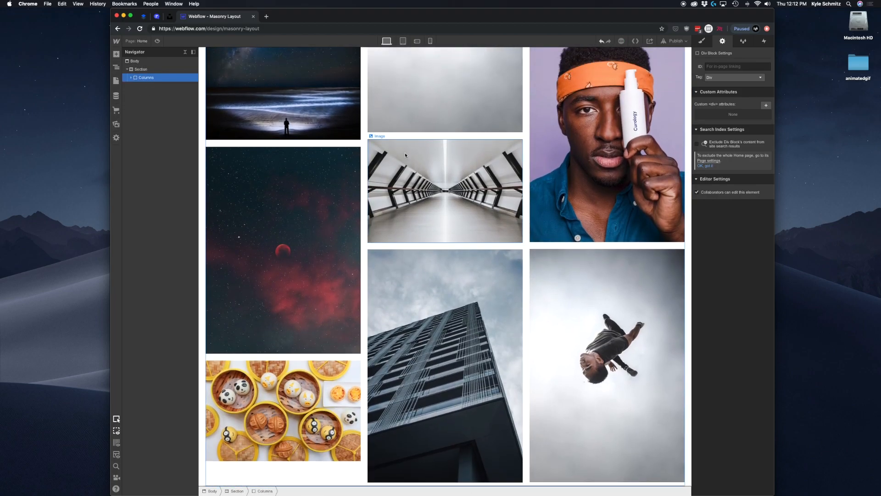
pyautogui.scroll(3)
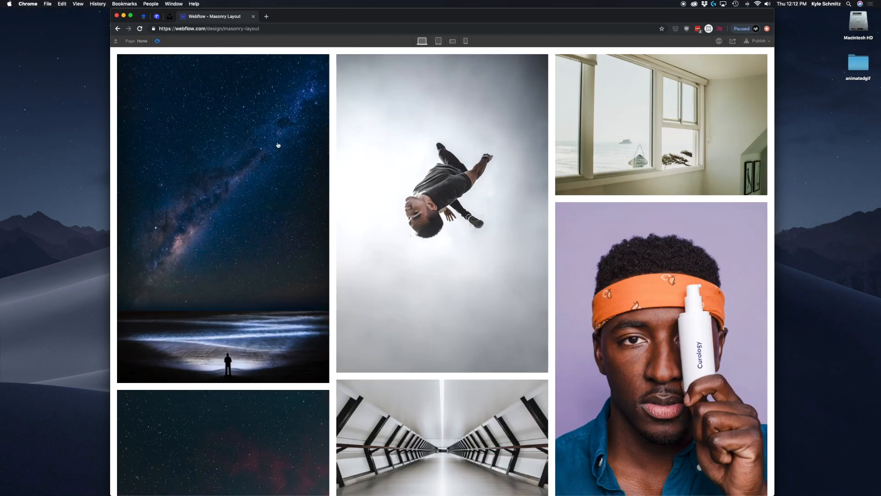
pyautogui.scroll(-3)
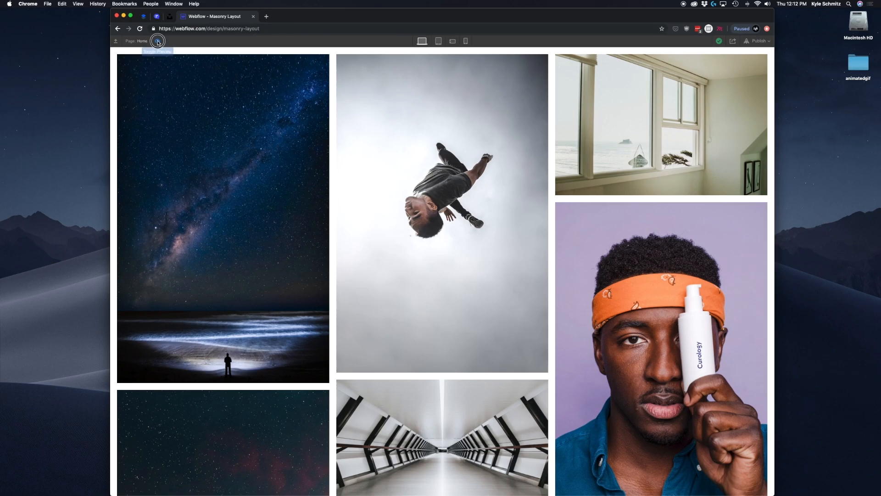
pyautogui.click(158, 41)
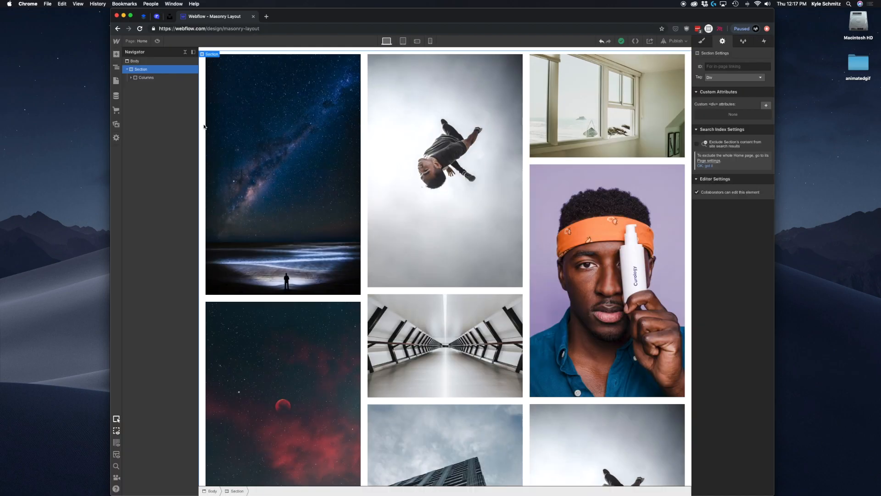